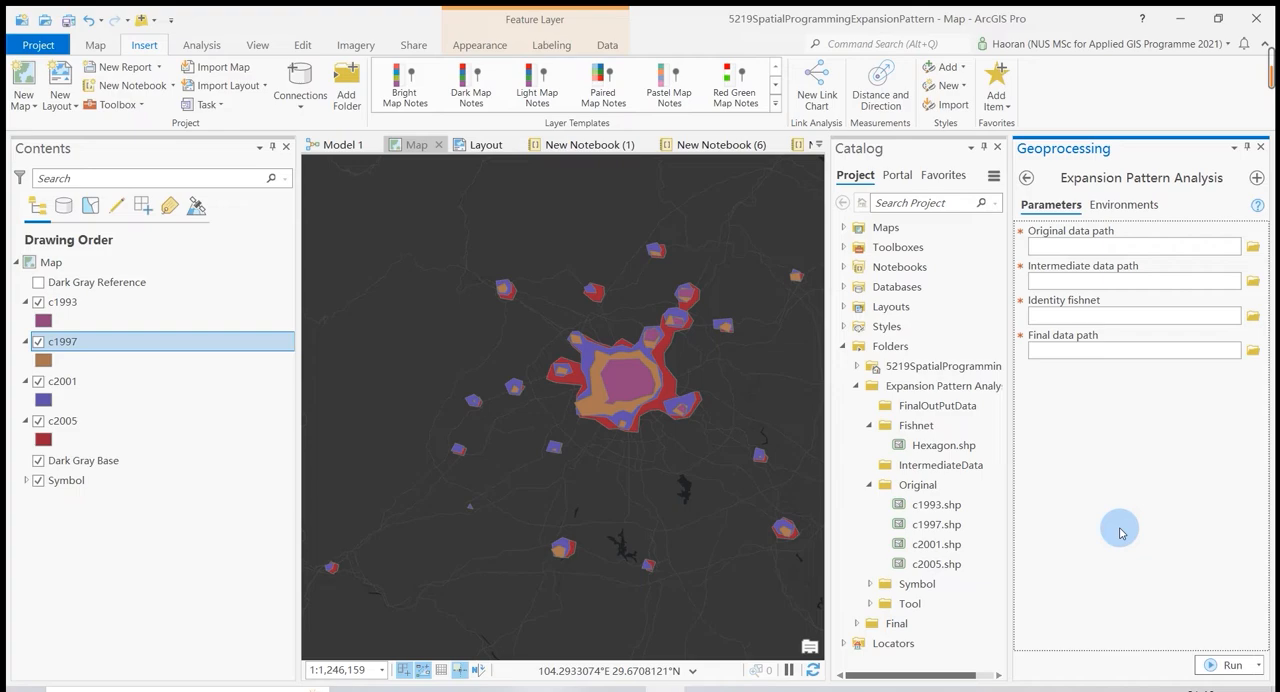
Step: Start browsing for the Expansion Pattern Analysis original data path folder
left_click(936, 564)
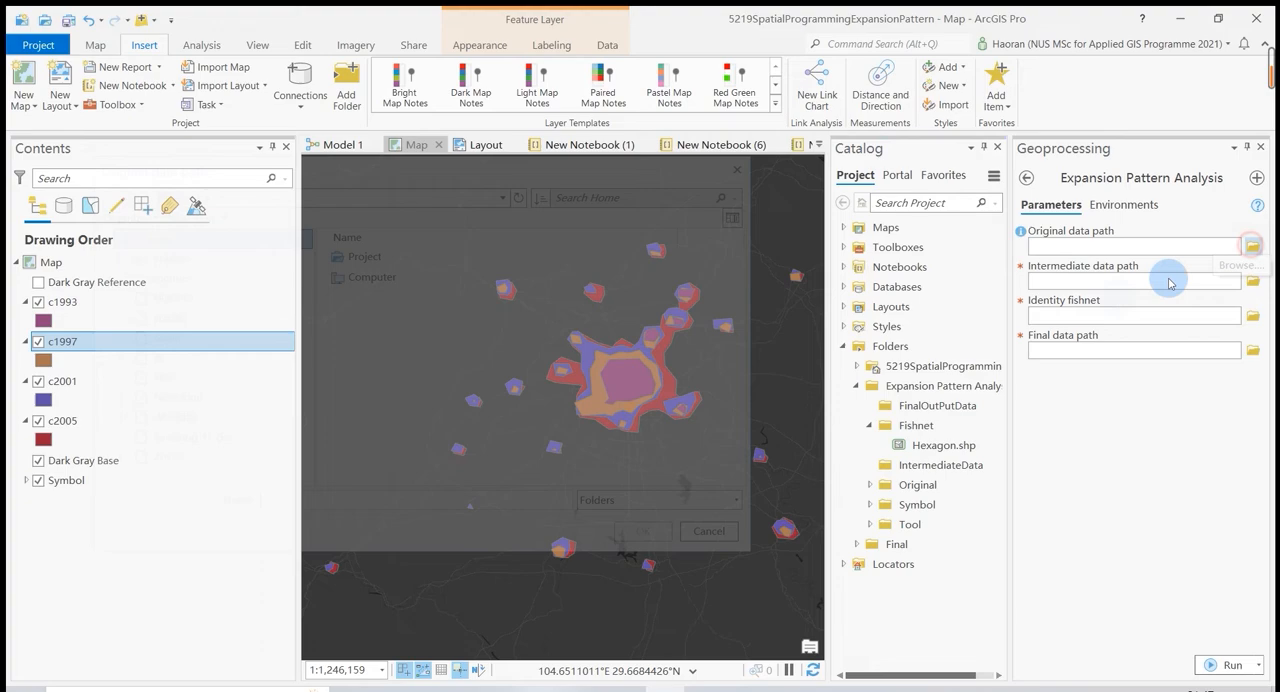
Step: Set the original data path to the Original folder and intermediate path to IntermediateData
left_click(1252, 244)
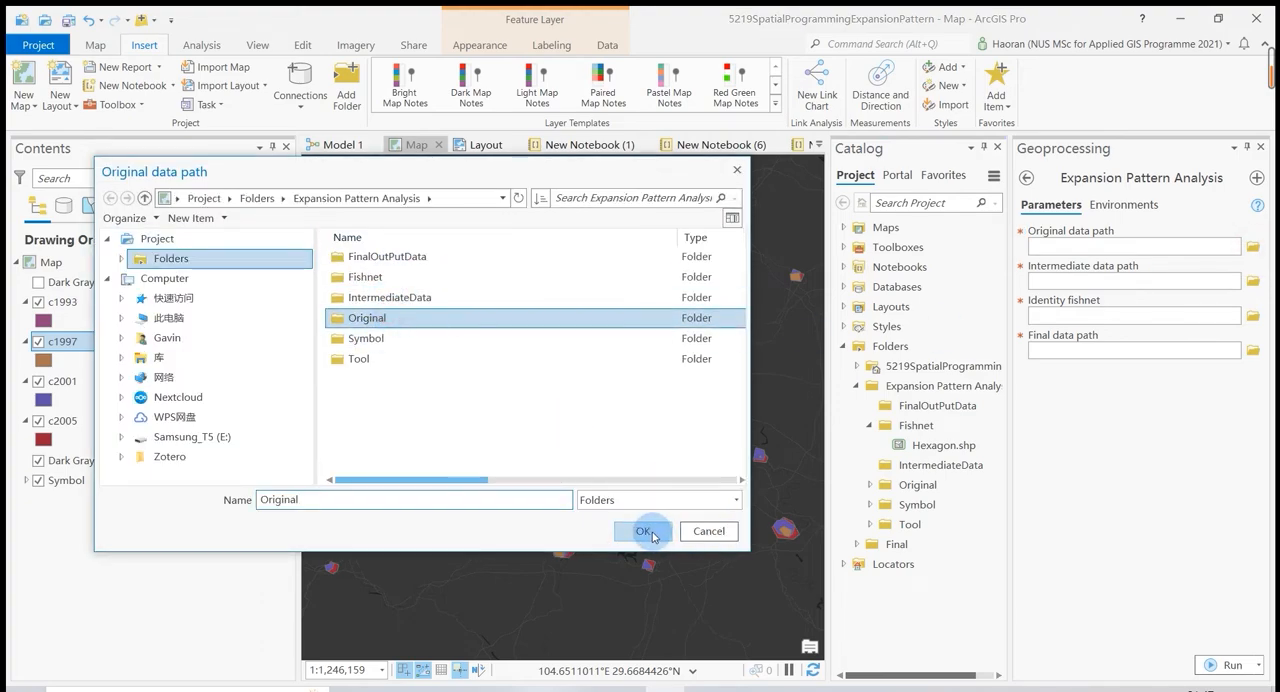
left_click(644, 530)
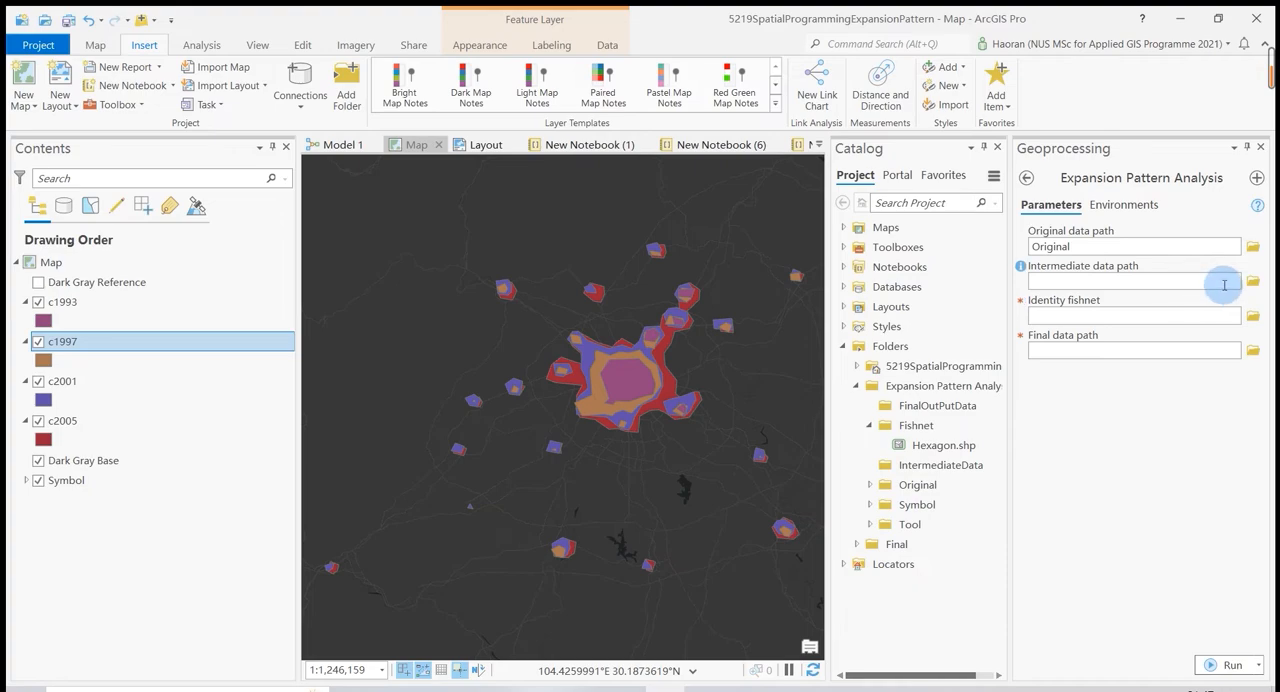
left_click(940, 464)
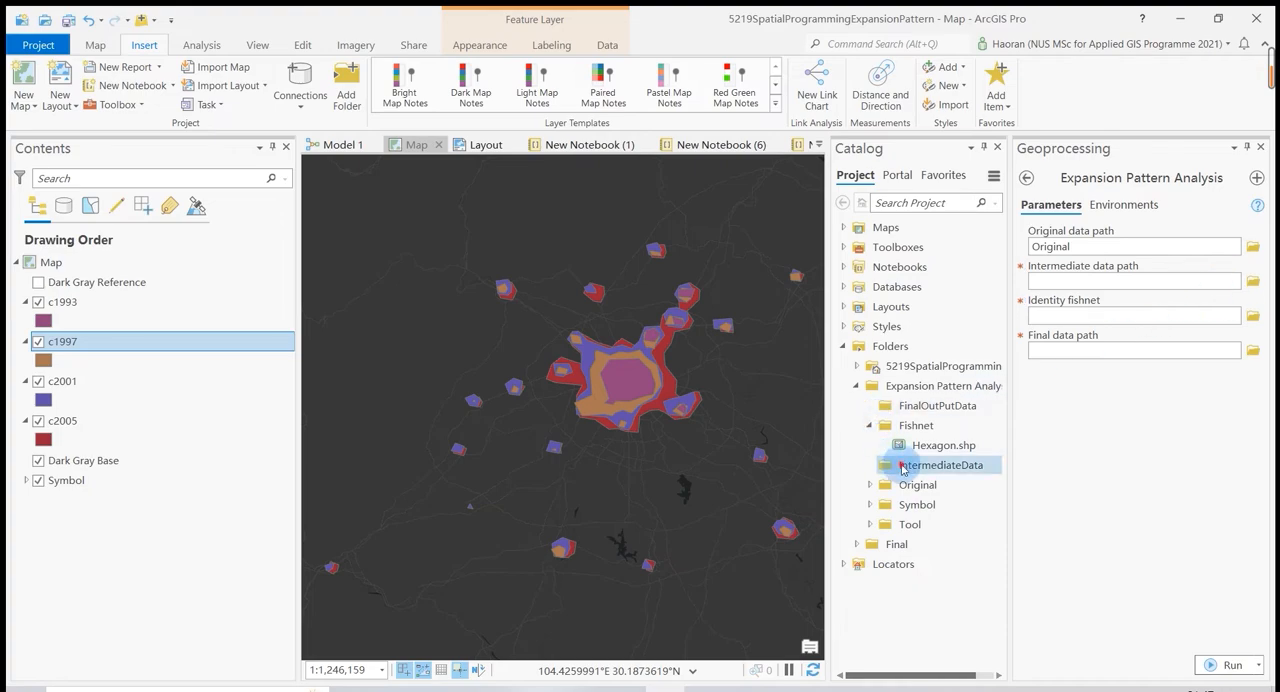
left_click(936, 406)
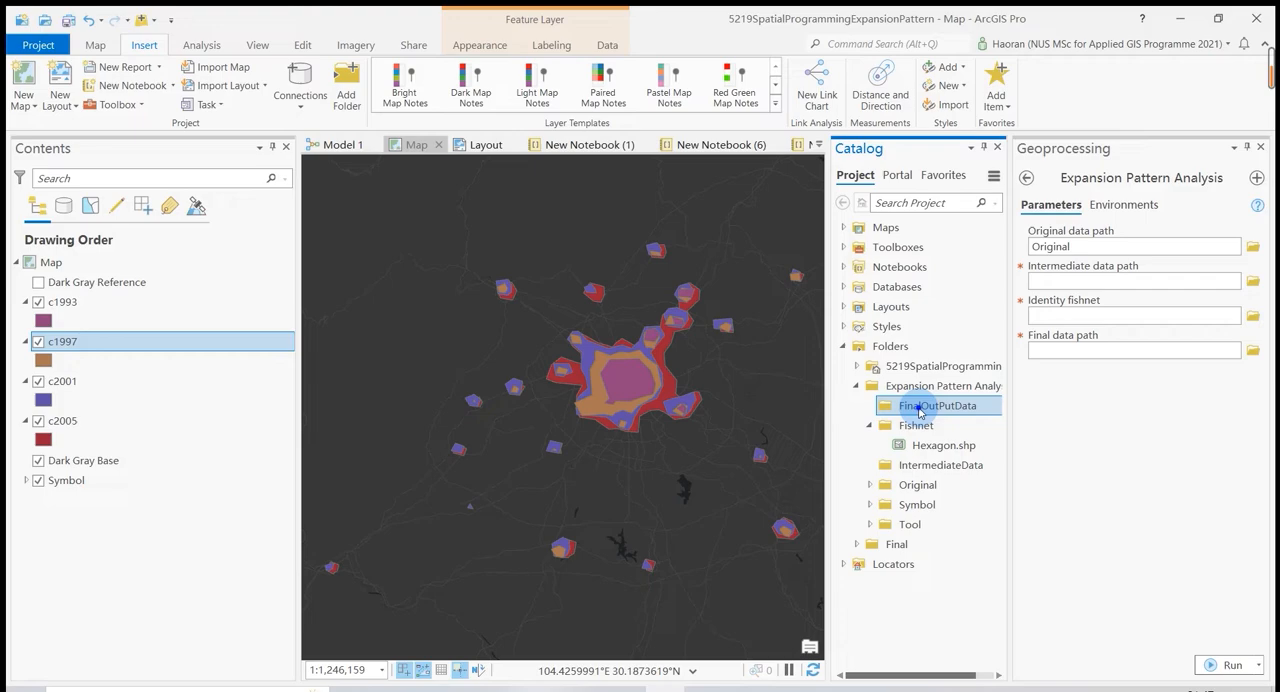
Step: Set the final data path to FinalOutPutData and browse for the Hexagon.shp identity fishnet
left_click(942, 384)
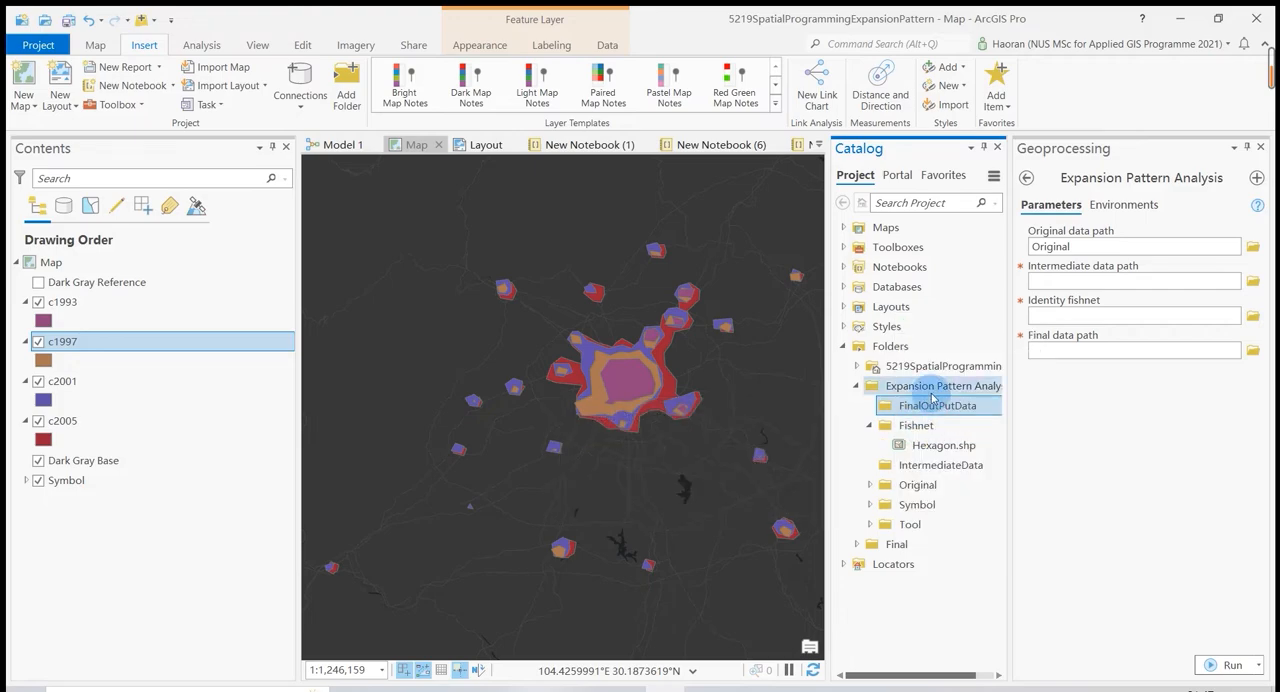
left_click(1252, 280)
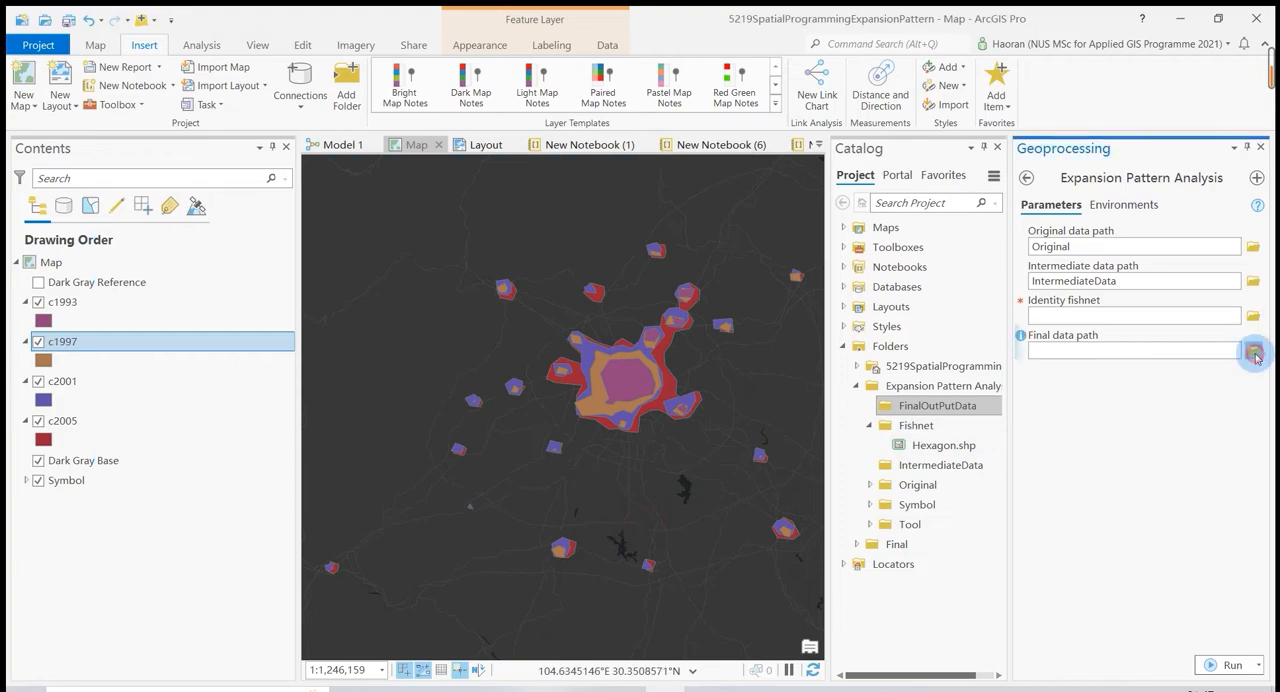
left_click(1252, 350)
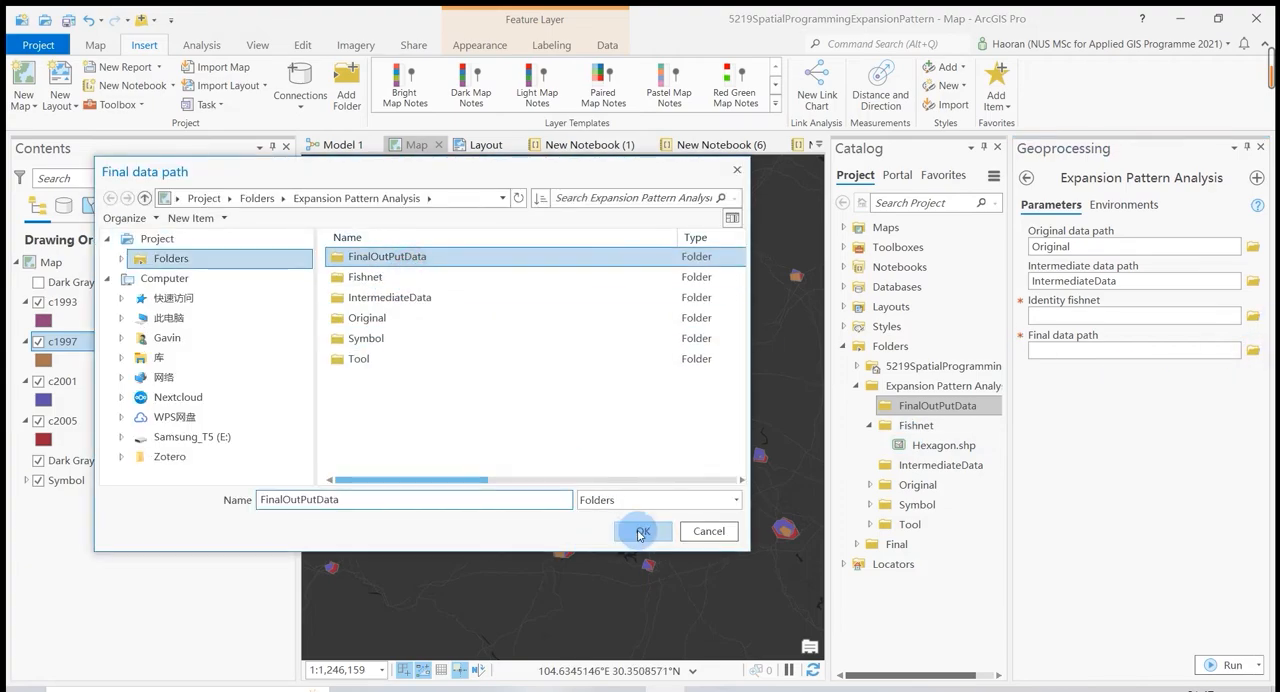
left_click(642, 532)
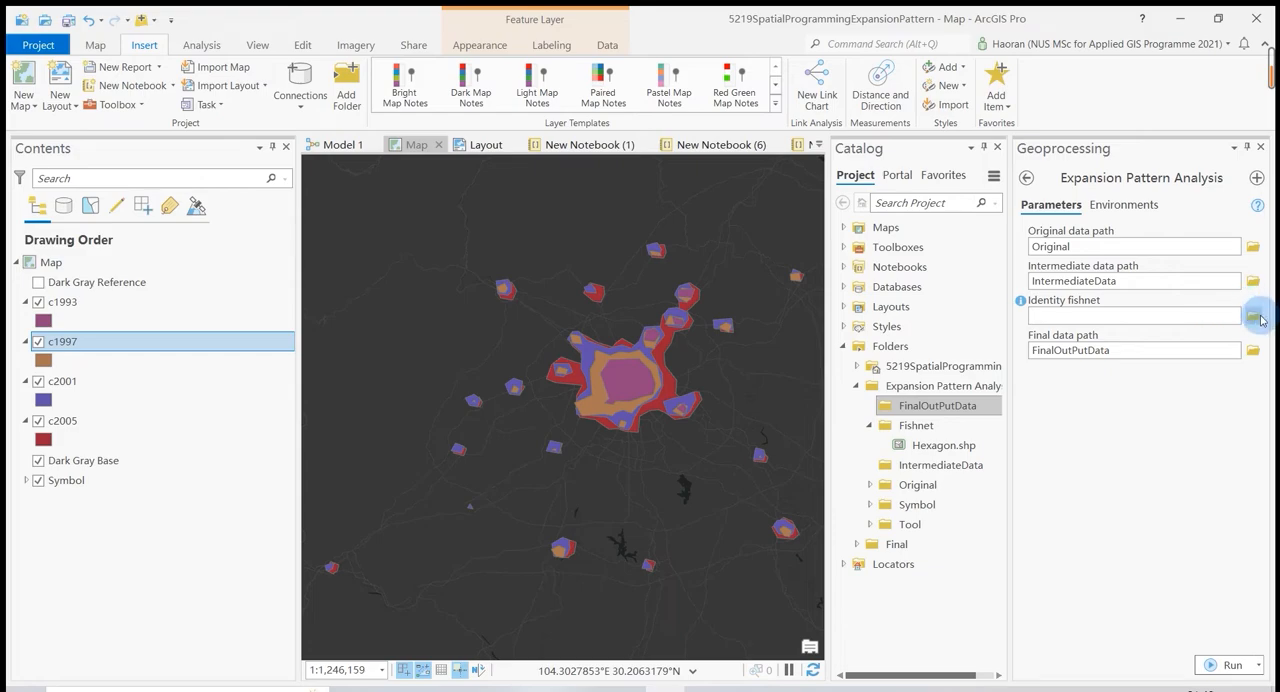
left_click(1252, 316)
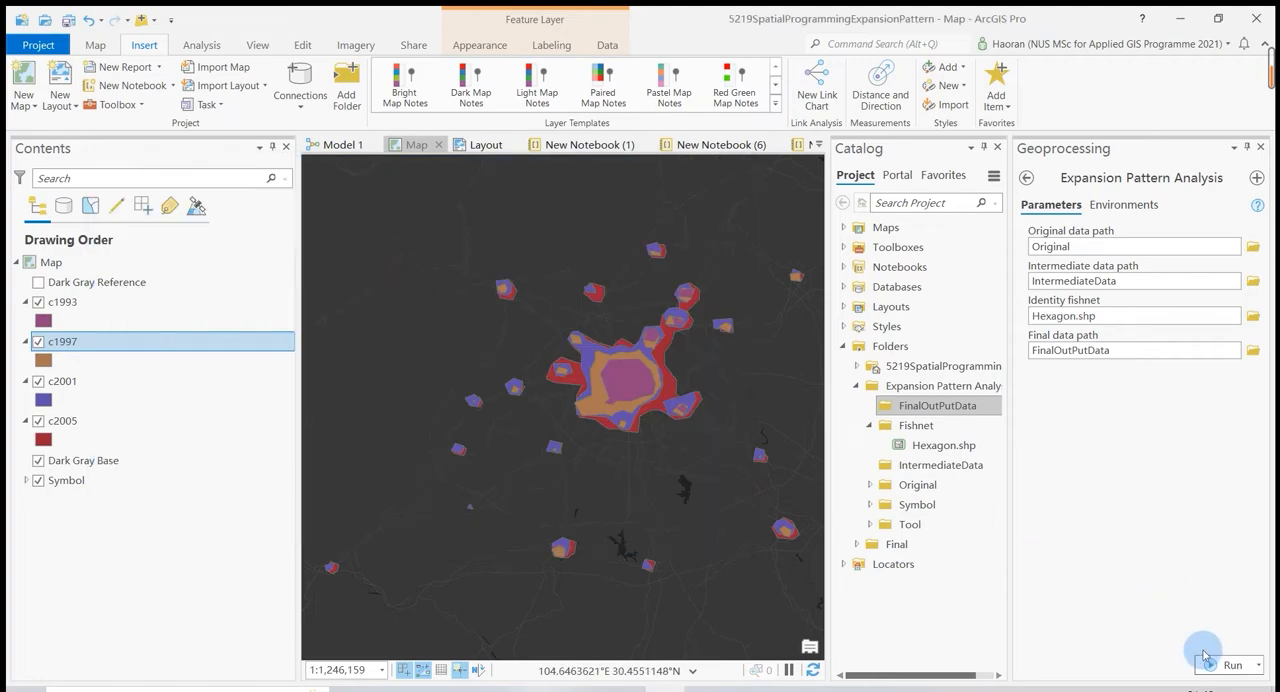
Step: Run Expansion Pattern Analysis and refresh Catalog to list the new FinalOutPutData outputs
left_click(1232, 664)
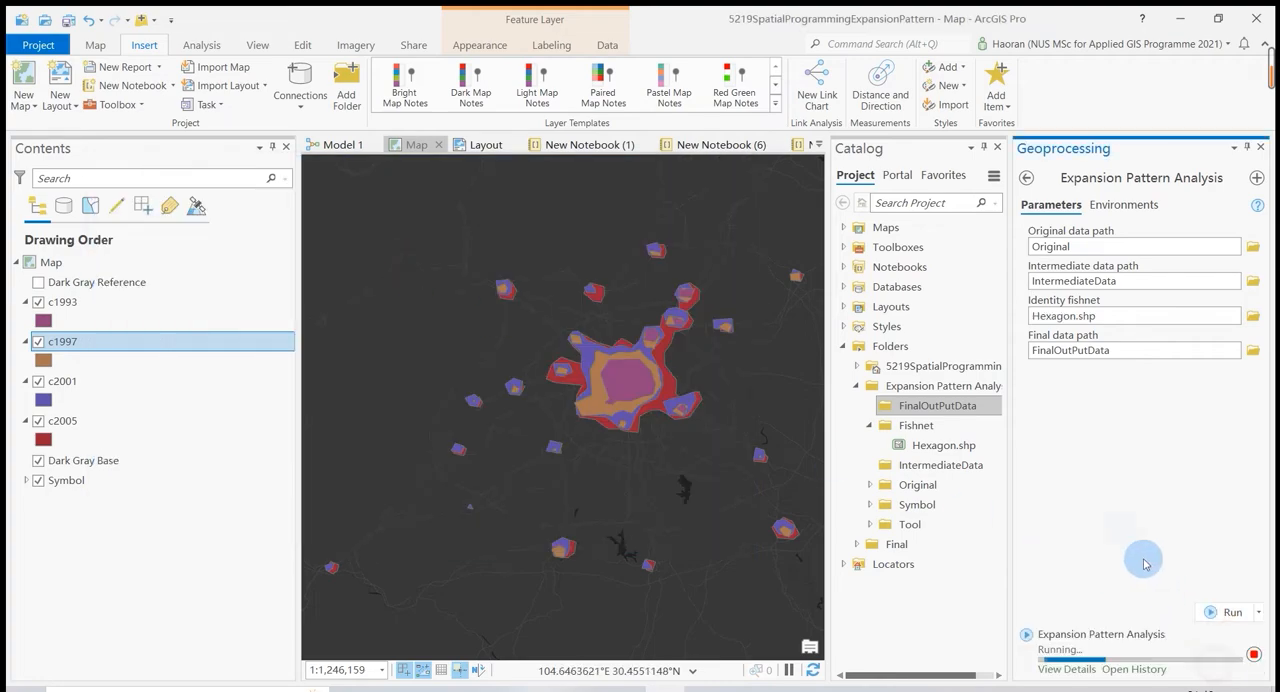
mouse_move(1080, 488)
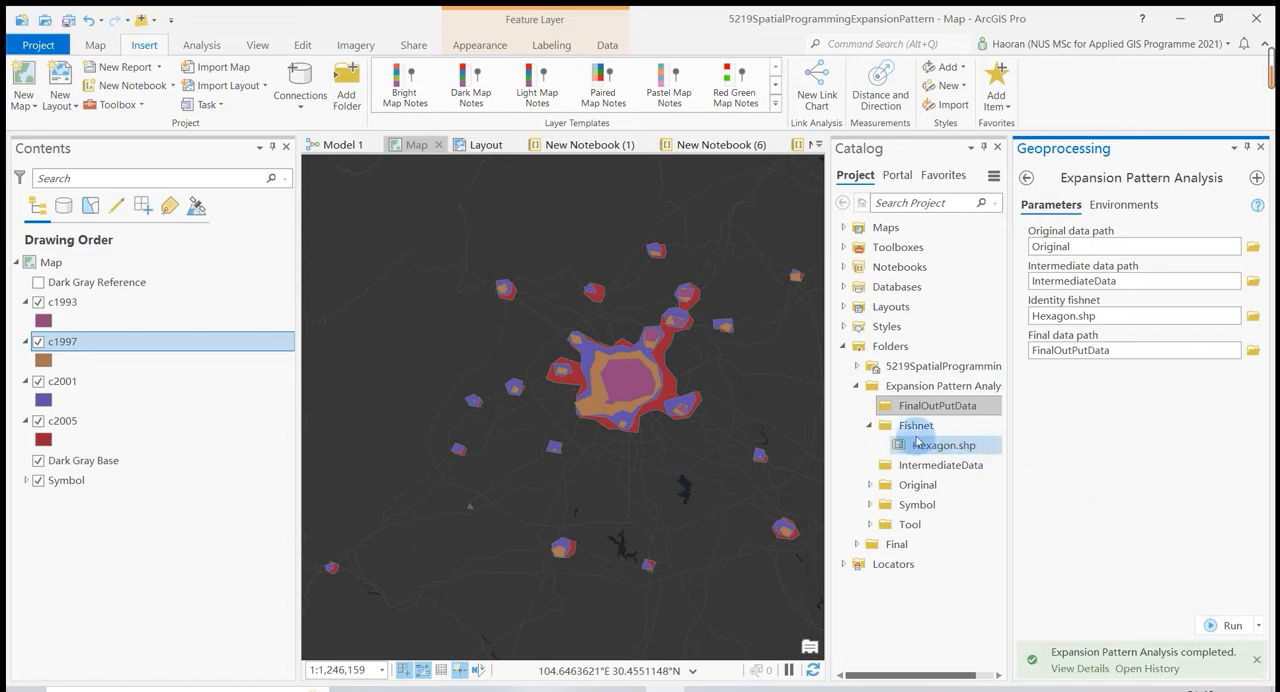
right_click(938, 444)
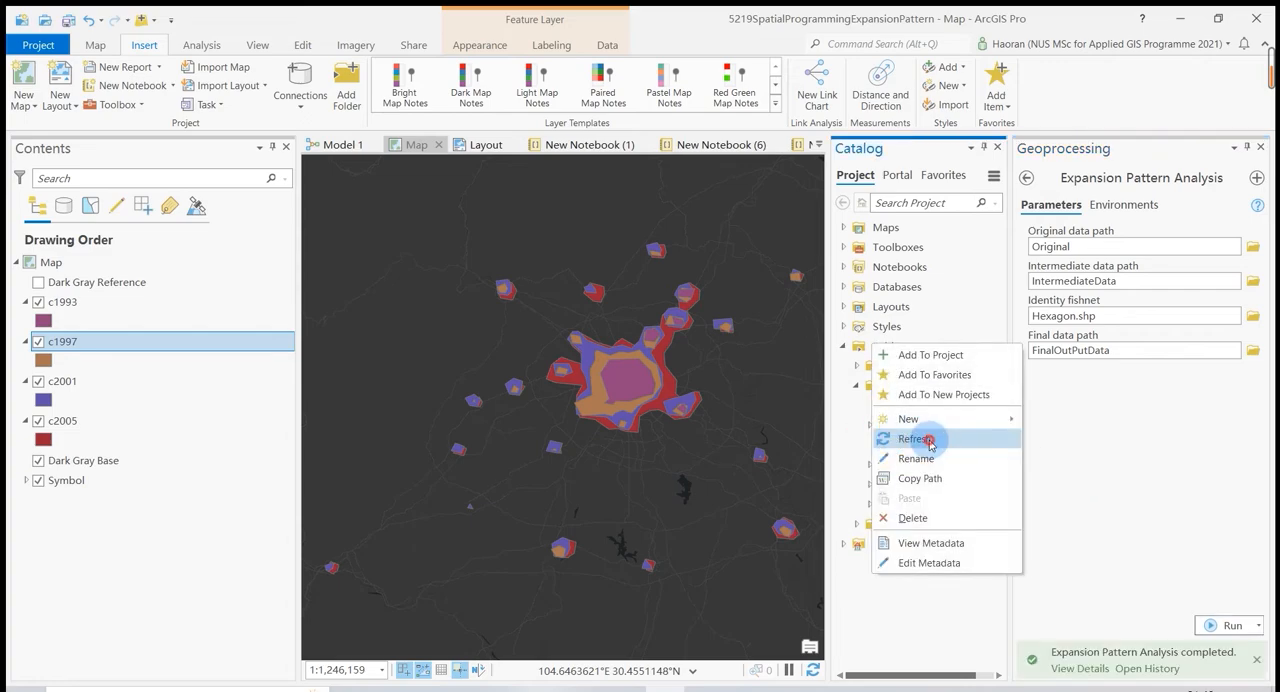
left_click(916, 438)
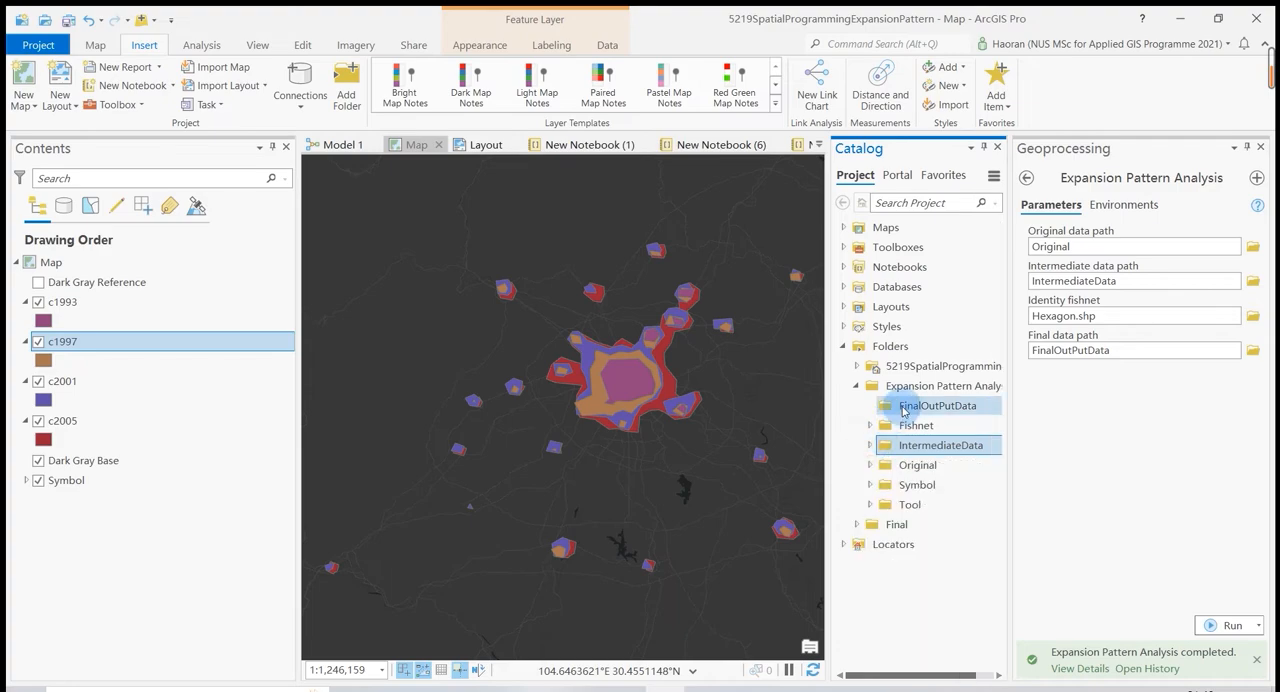
left_click(870, 406)
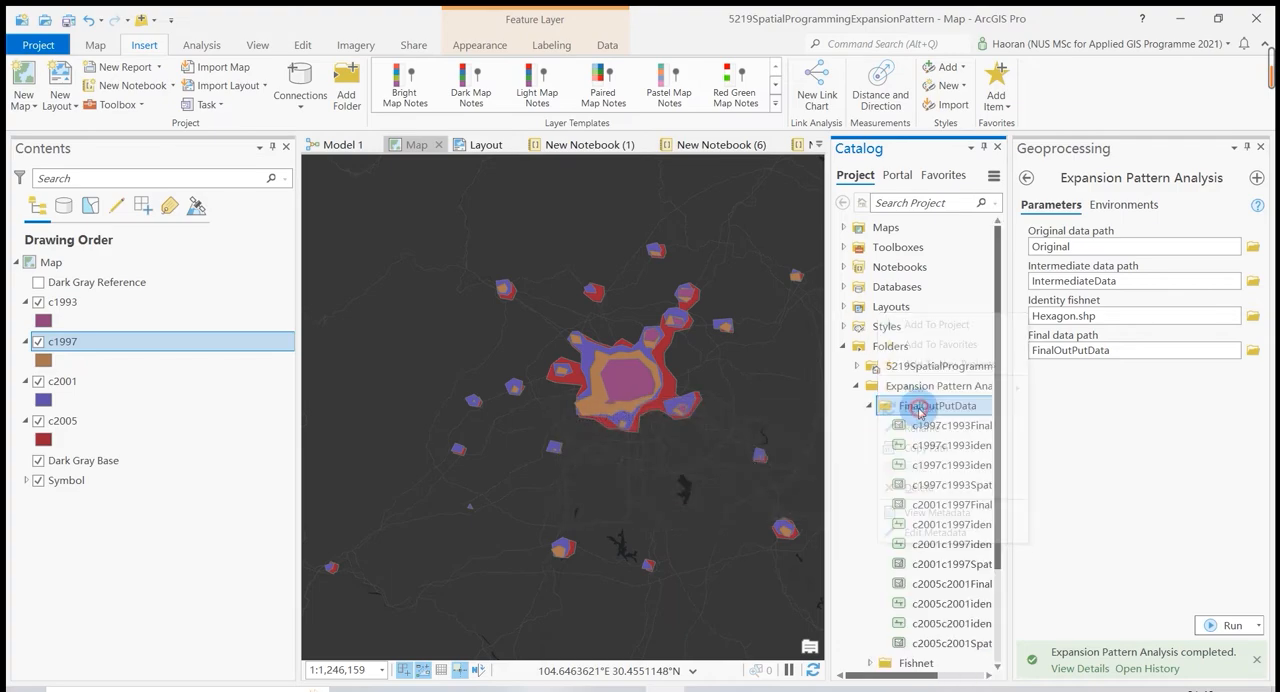
left_click(868, 406)
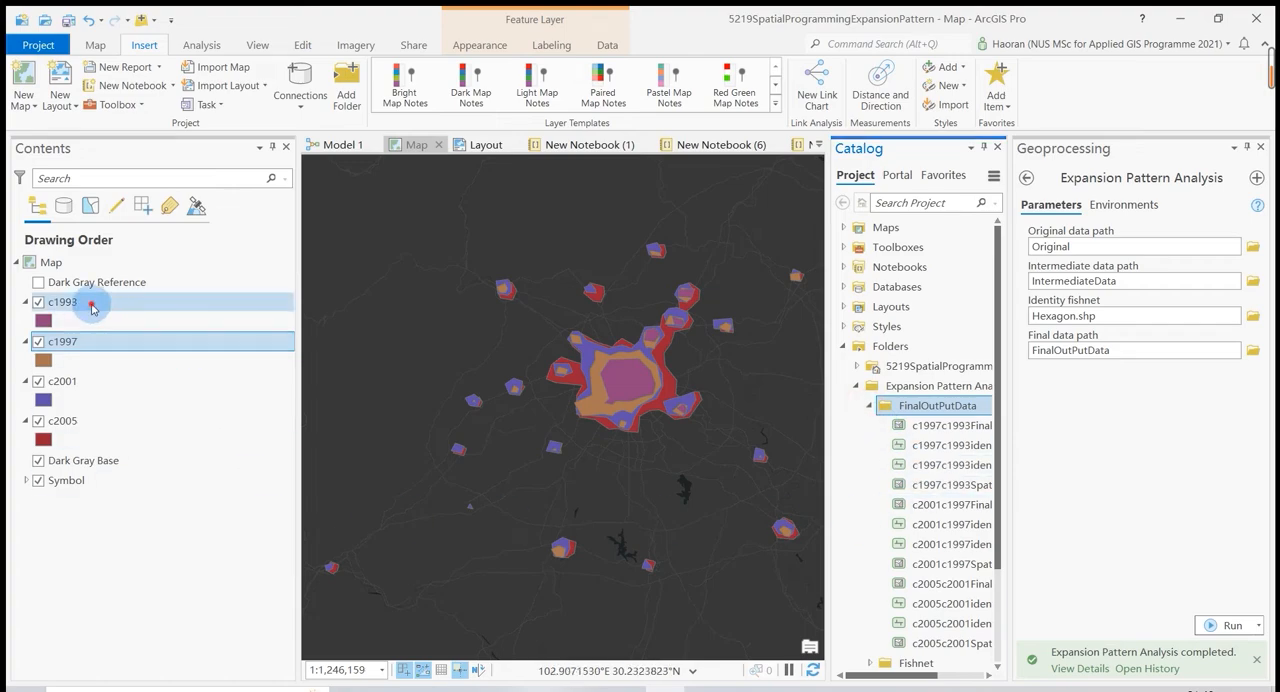
Step: Select the c1993 layer and add the c2005c2001 output layers to the map
left_click(62, 420)
type("symbol")
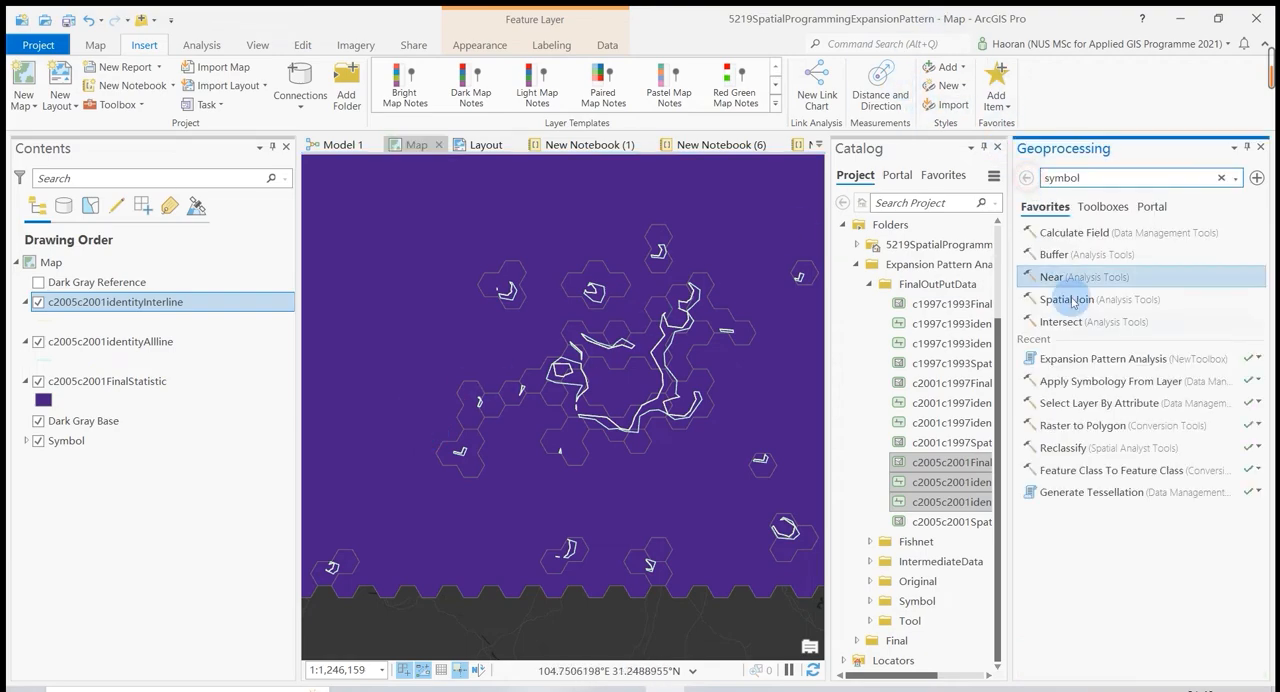
left_click(1118, 380)
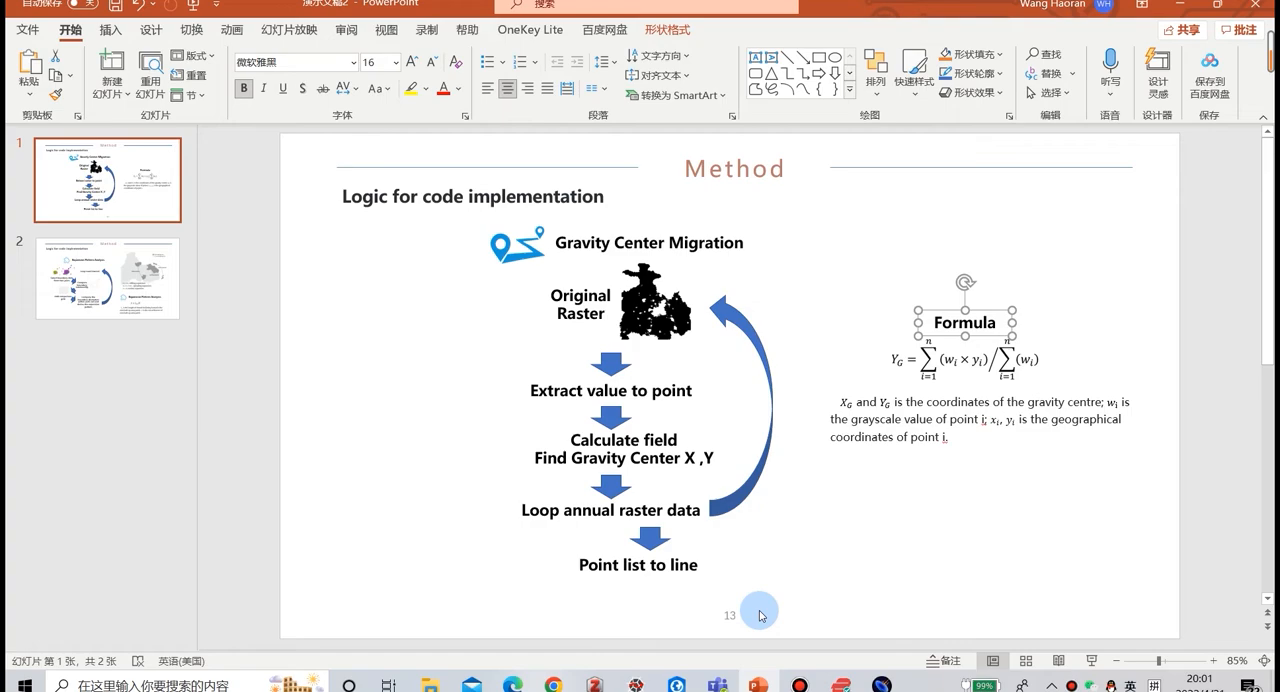
mouse_move(756, 432)
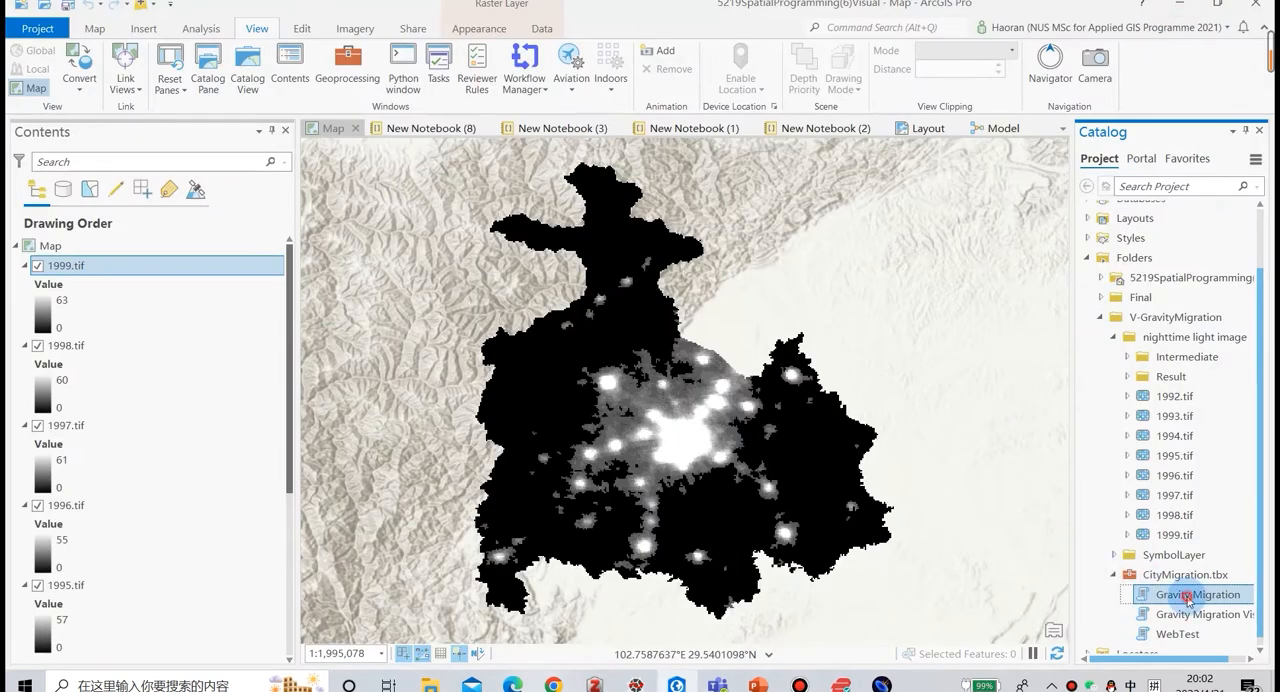
Step: Launch Gravity Migration and navigate to the nighttime light image folder under V-GravityMigration for its rasters
double_click(1196, 594)
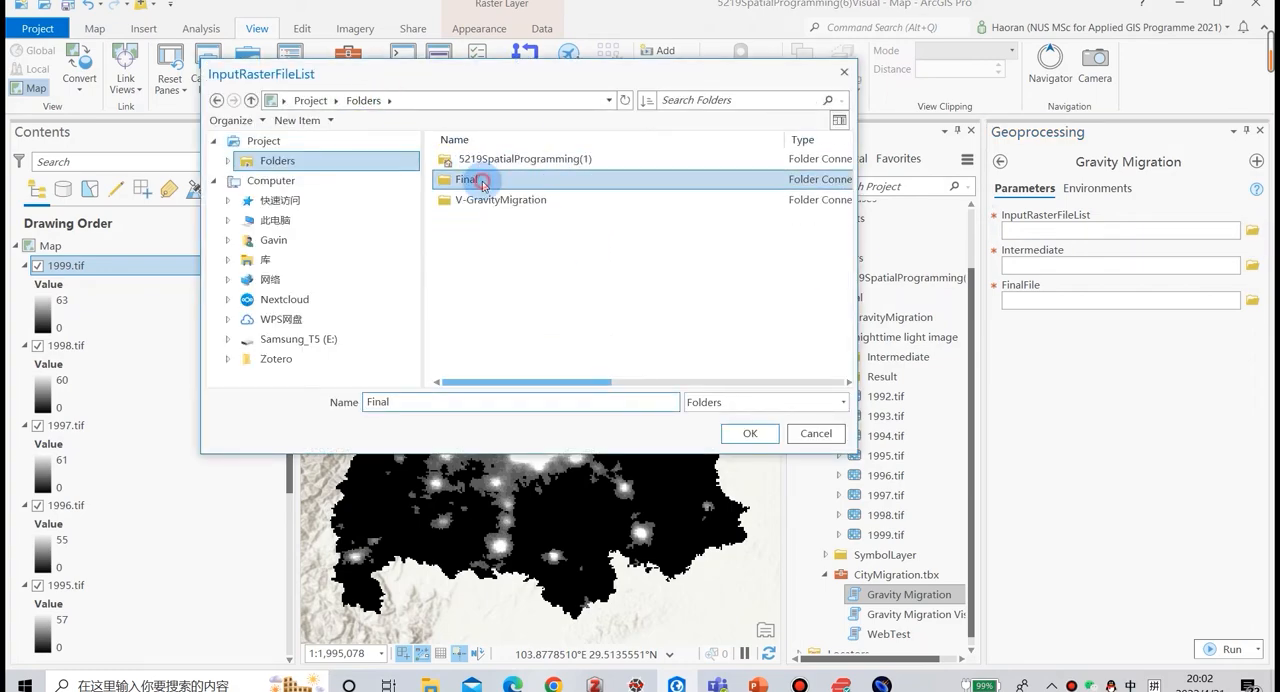
left_click(500, 200)
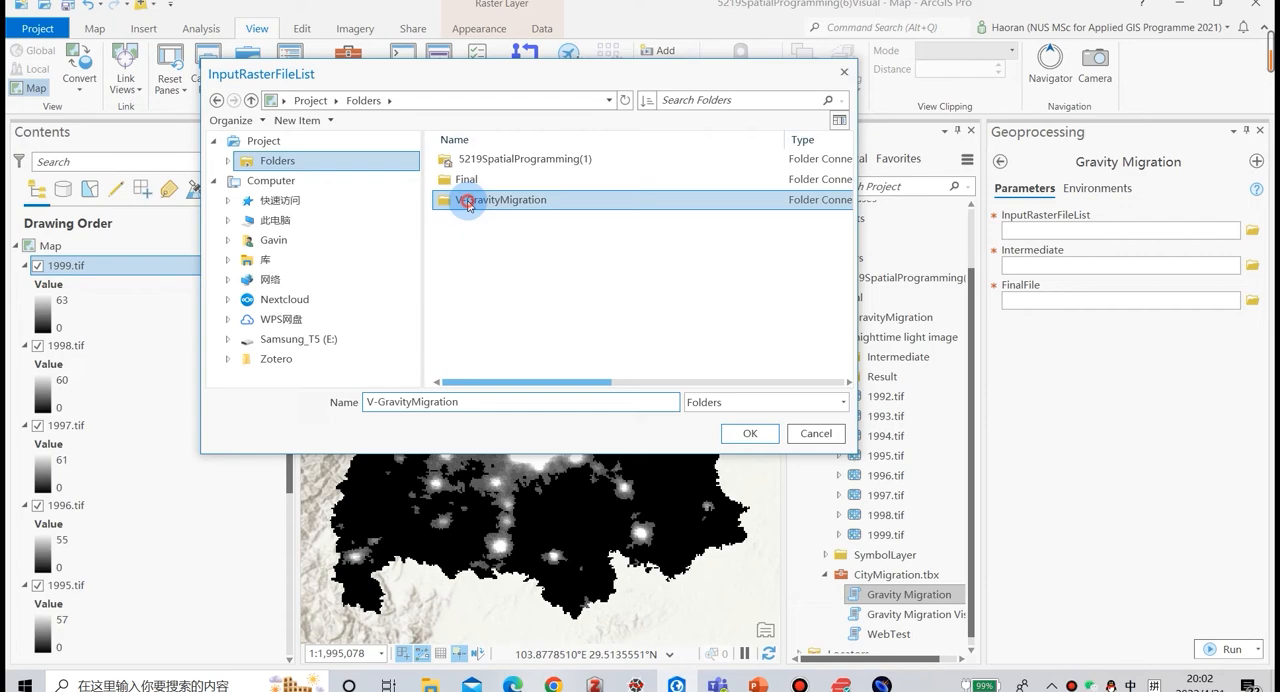
double_click(504, 200)
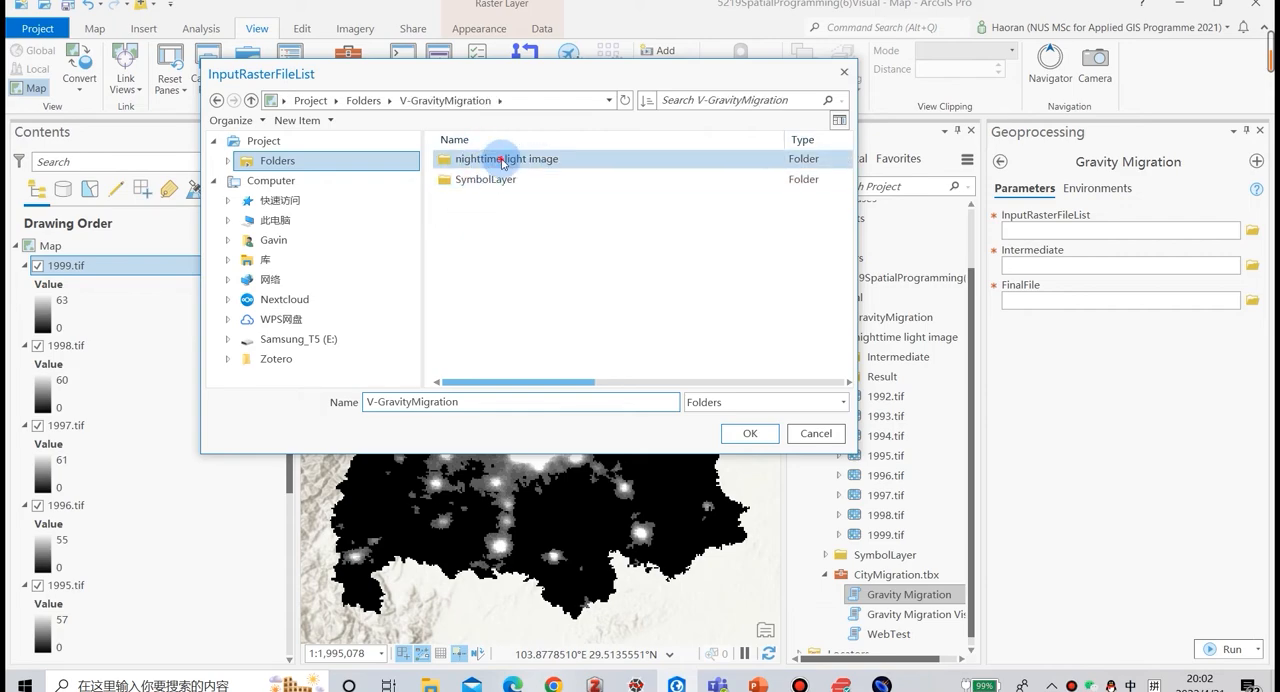
double_click(508, 160)
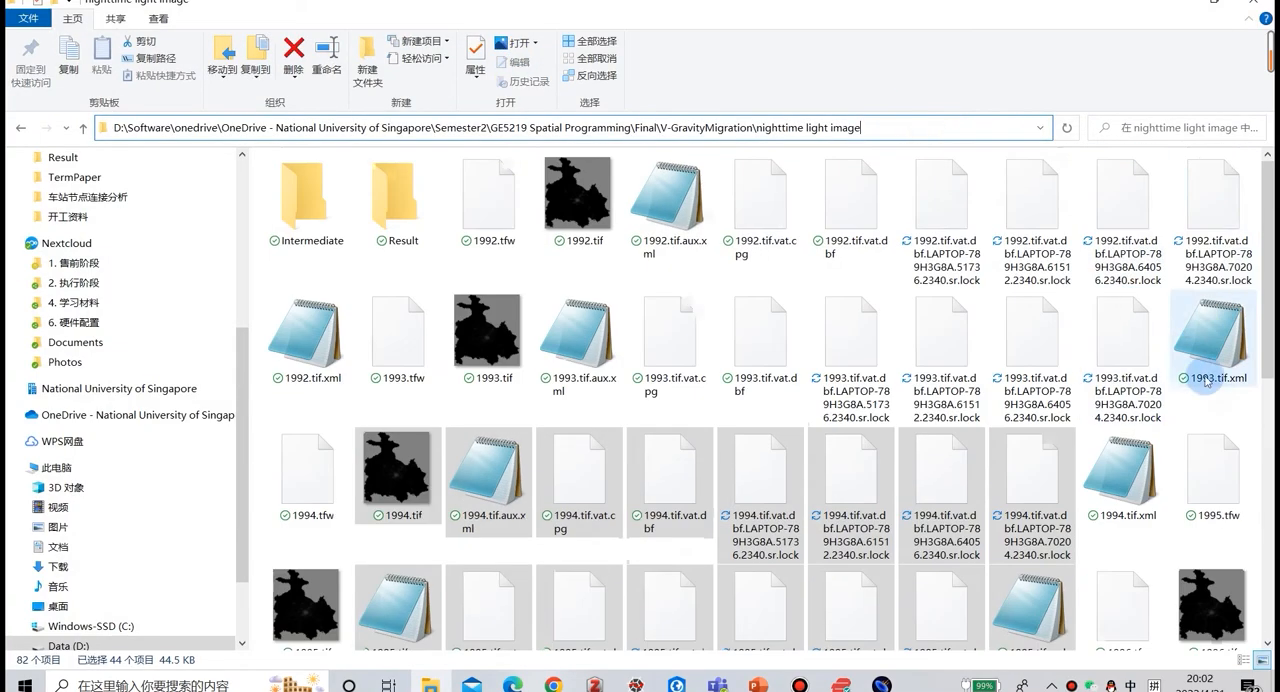
Step: Browse the nighttime light image folder and its Intermediate subfolder in File Explorer
double_click(396, 192)
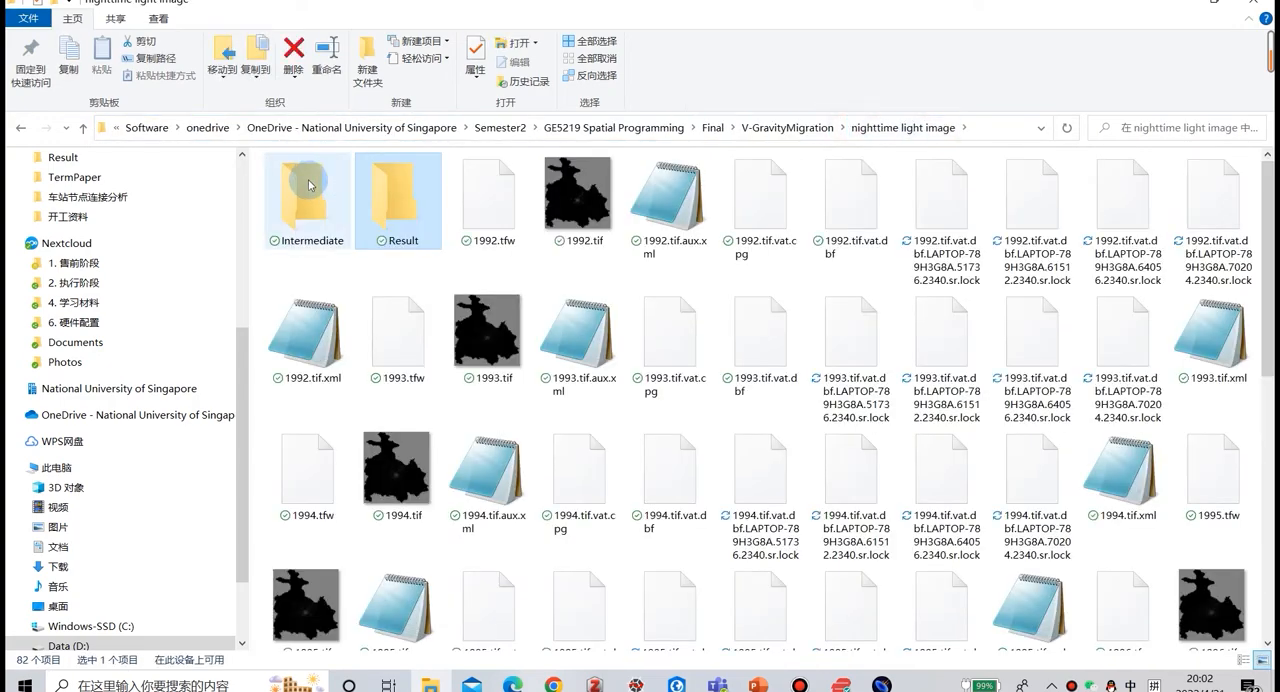
double_click(306, 192)
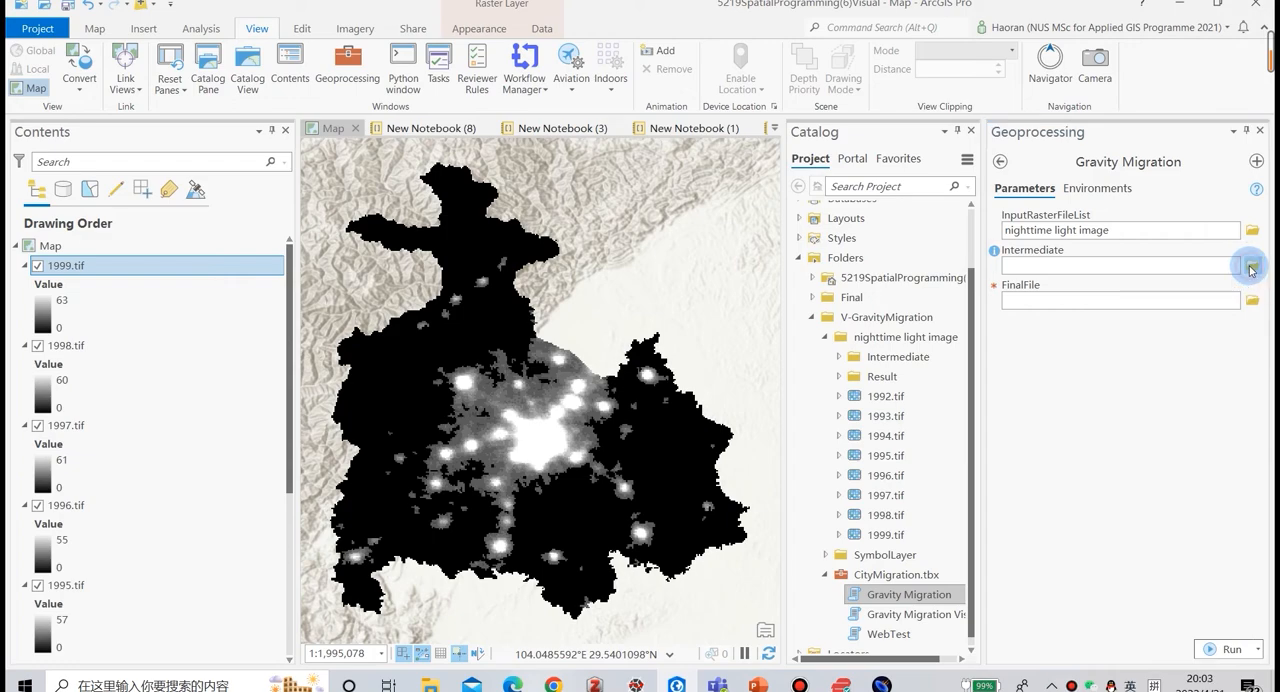
Step: Set the Intermediate folder as the intermediate output and browse for the Result output location
left_click(1252, 264)
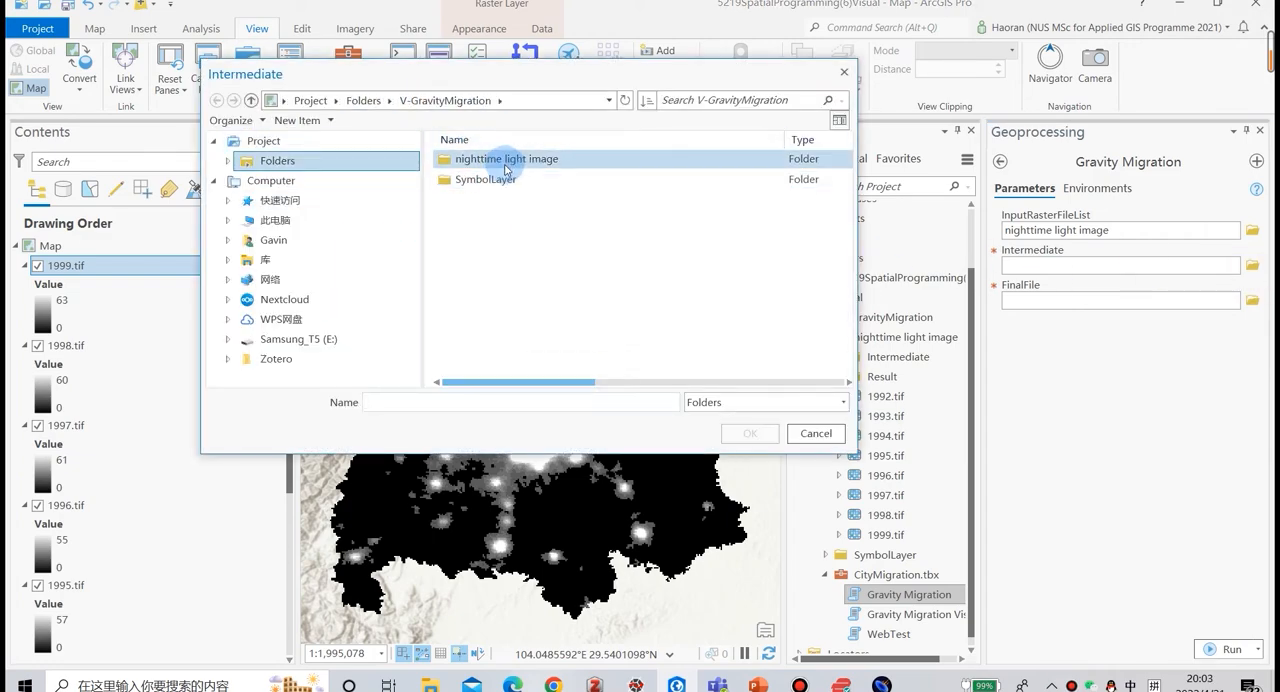
double_click(508, 160)
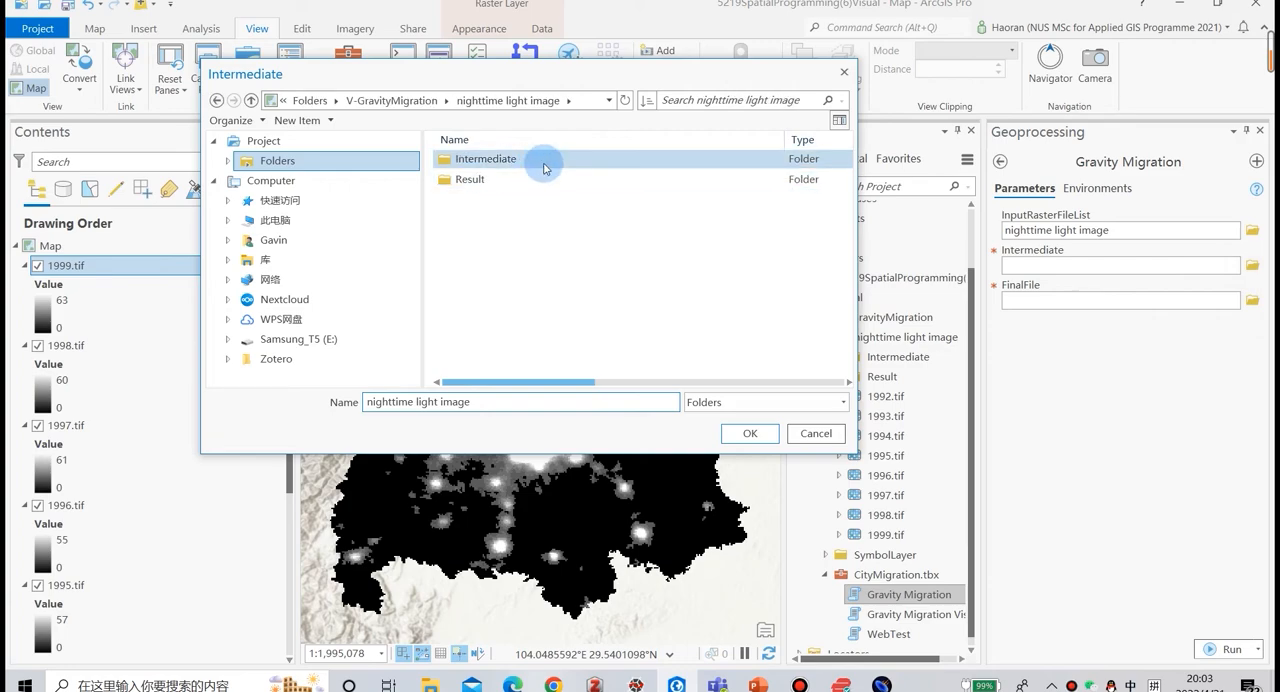
double_click(486, 160)
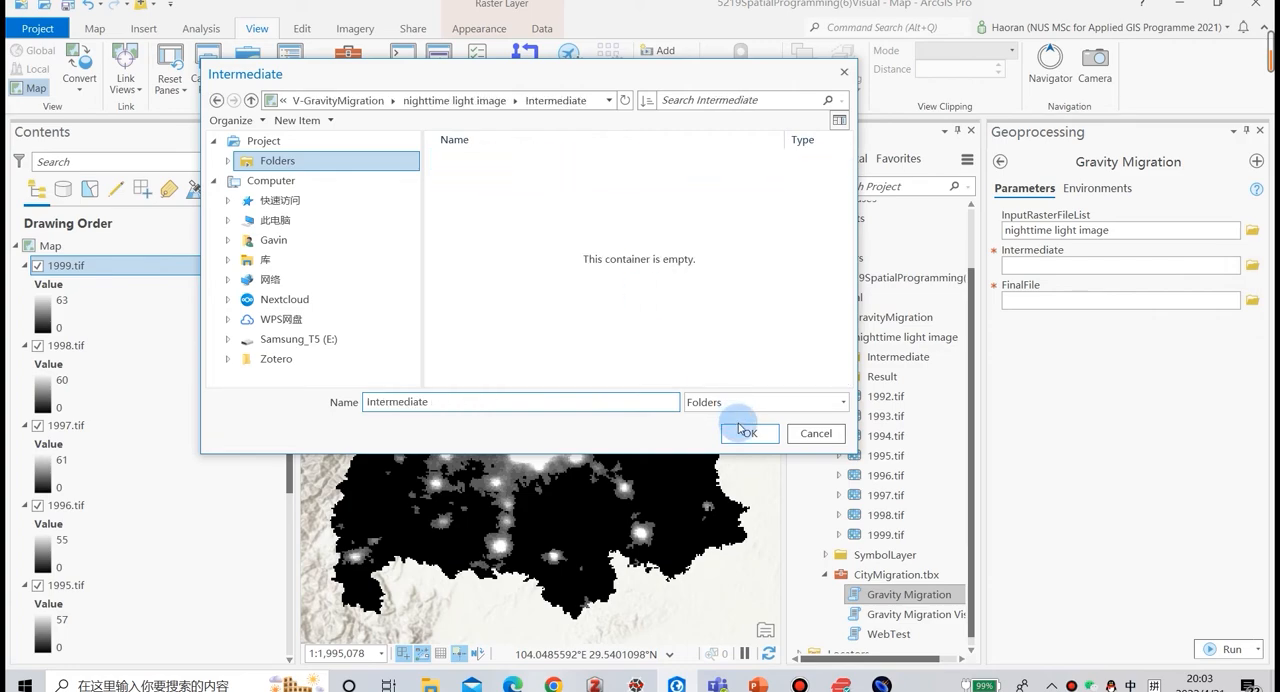
left_click(748, 432)
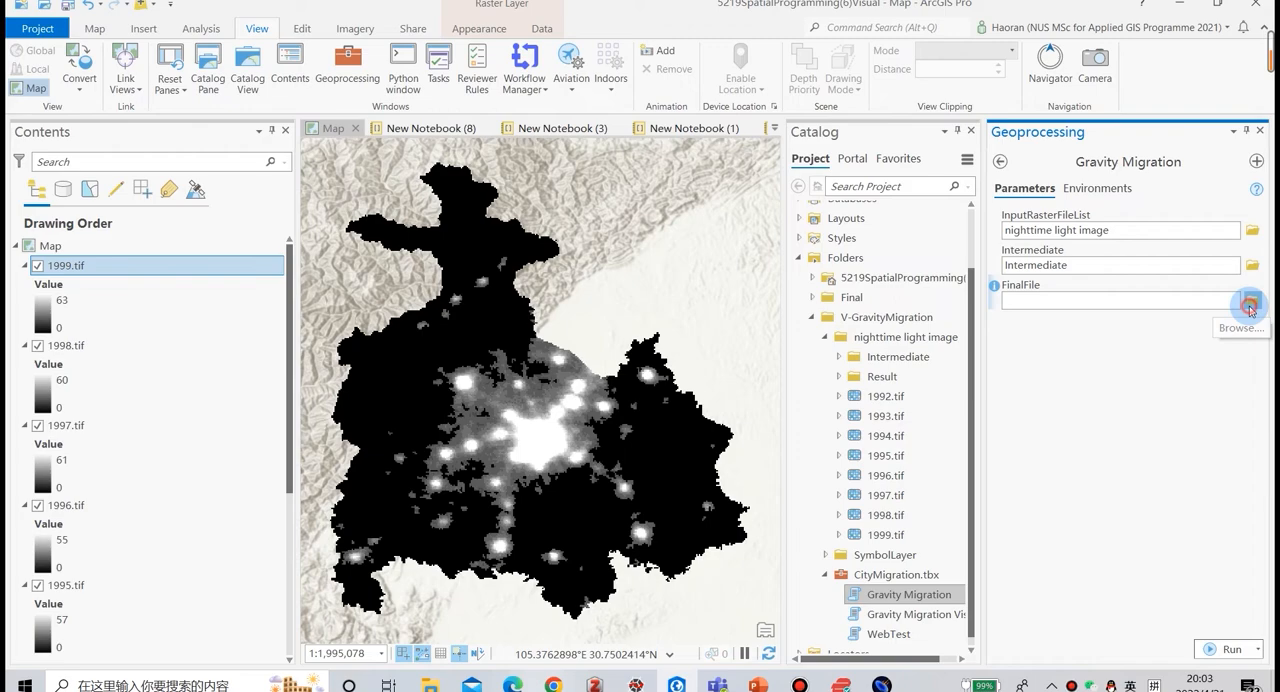
left_click(1248, 300)
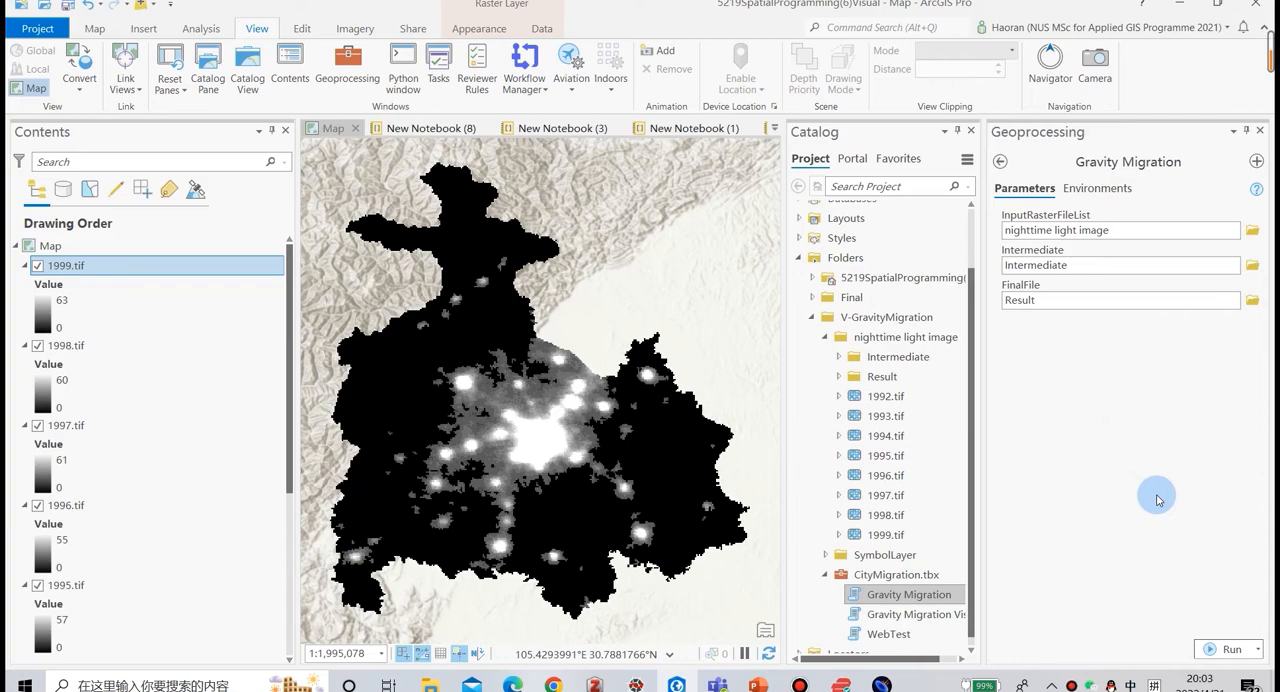
mouse_move(1184, 552)
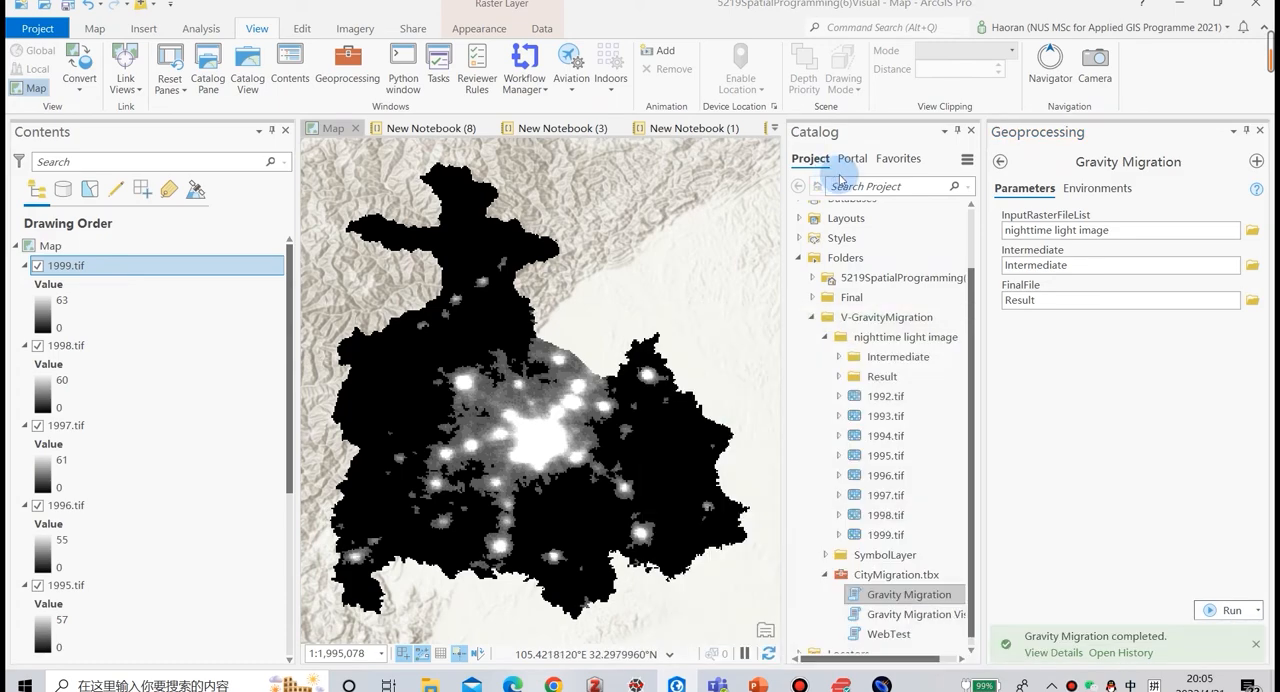
mouse_move(1096, 532)
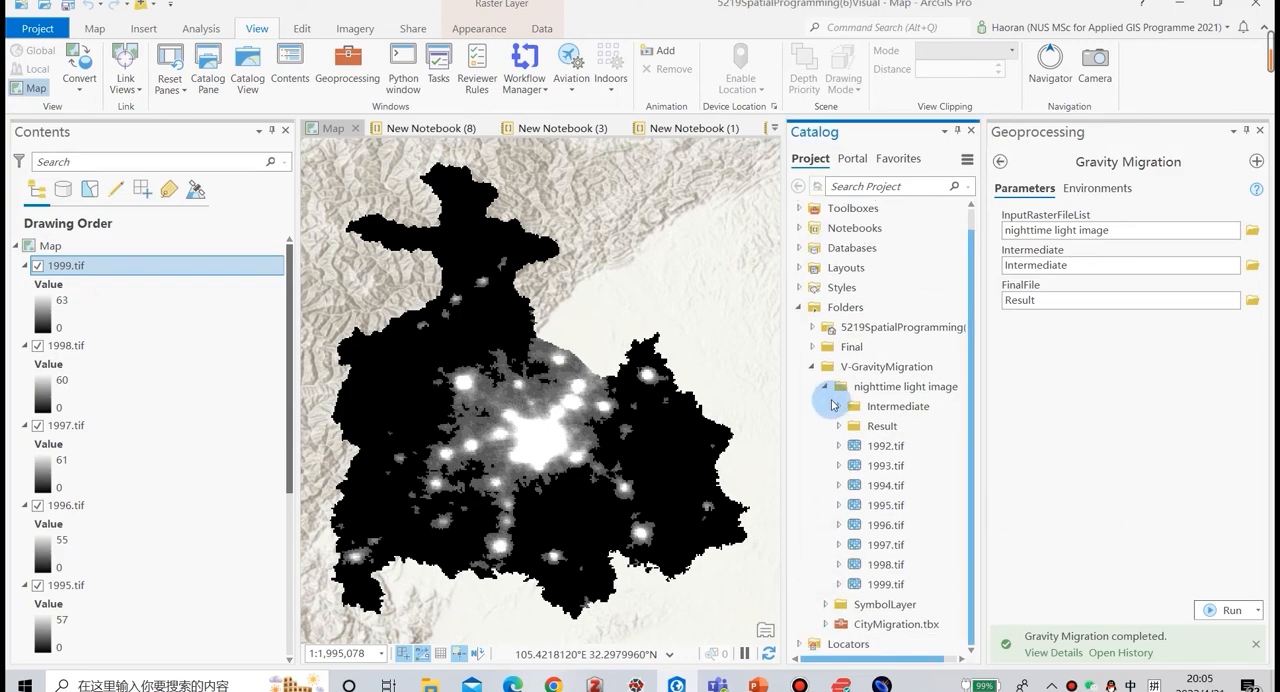
Step: Refresh the Catalog folder, inspect the Intermediate and Result outputs, and view the Temp.csv table
right_click(884, 424)
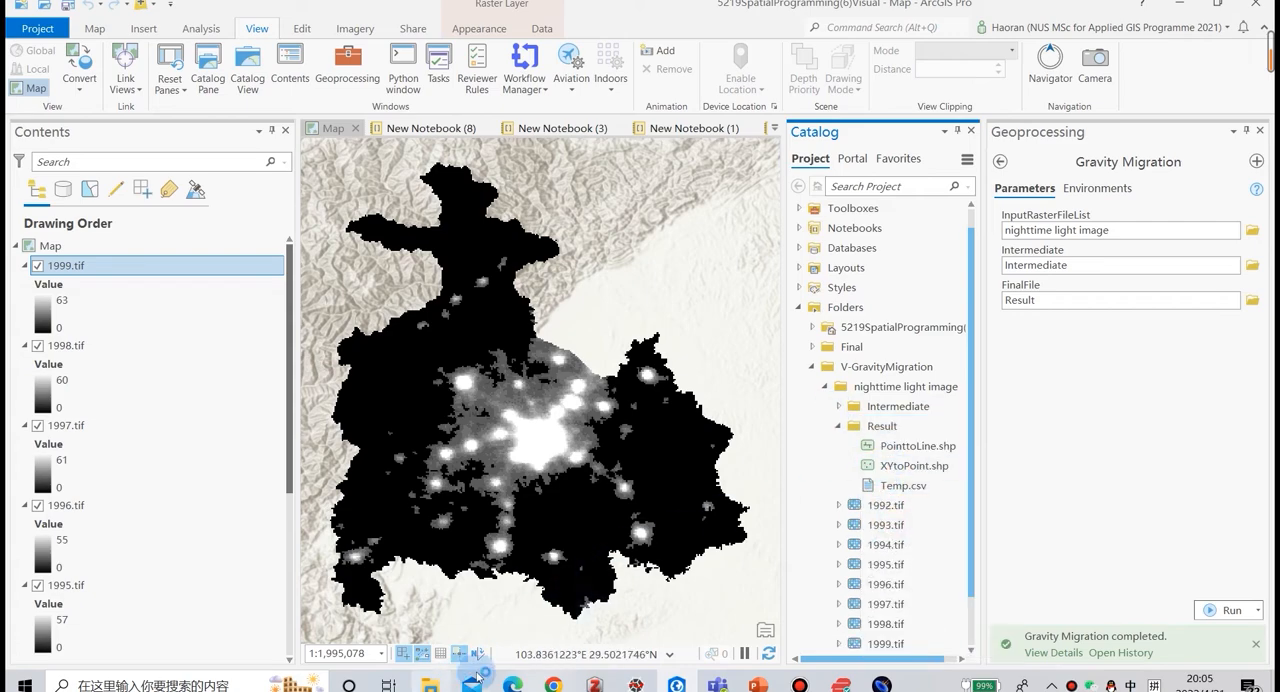
left_click(916, 444)
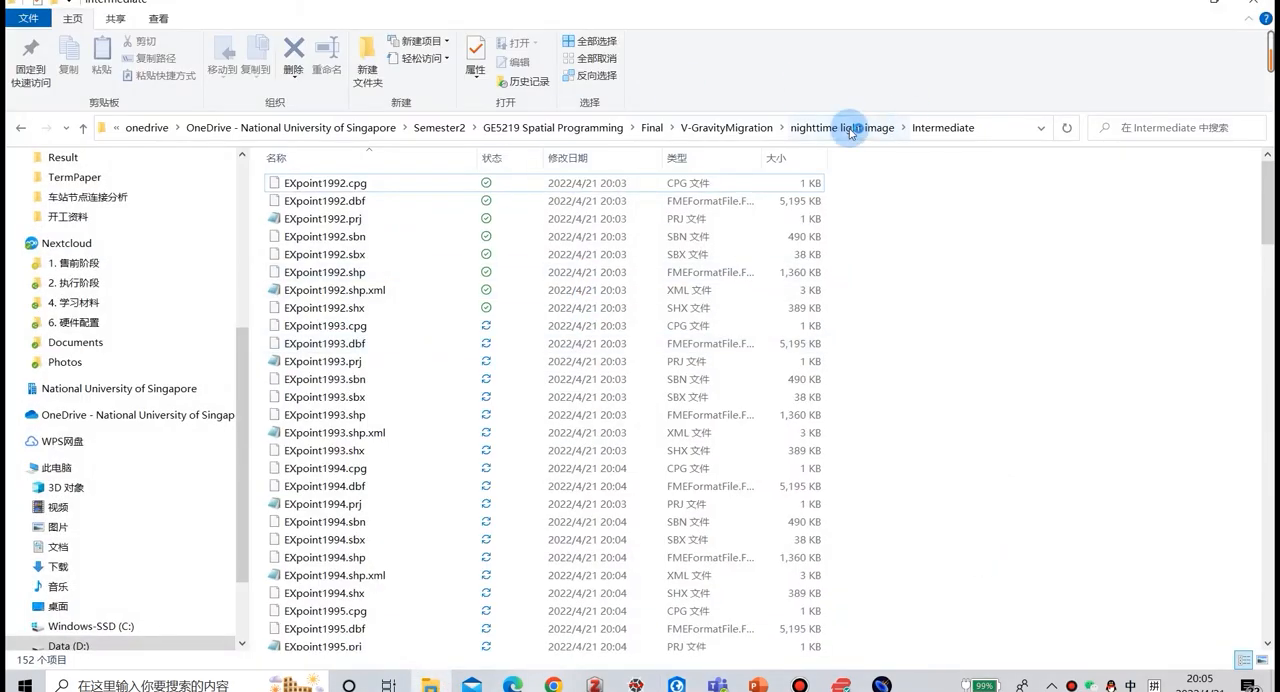
left_click(62, 156)
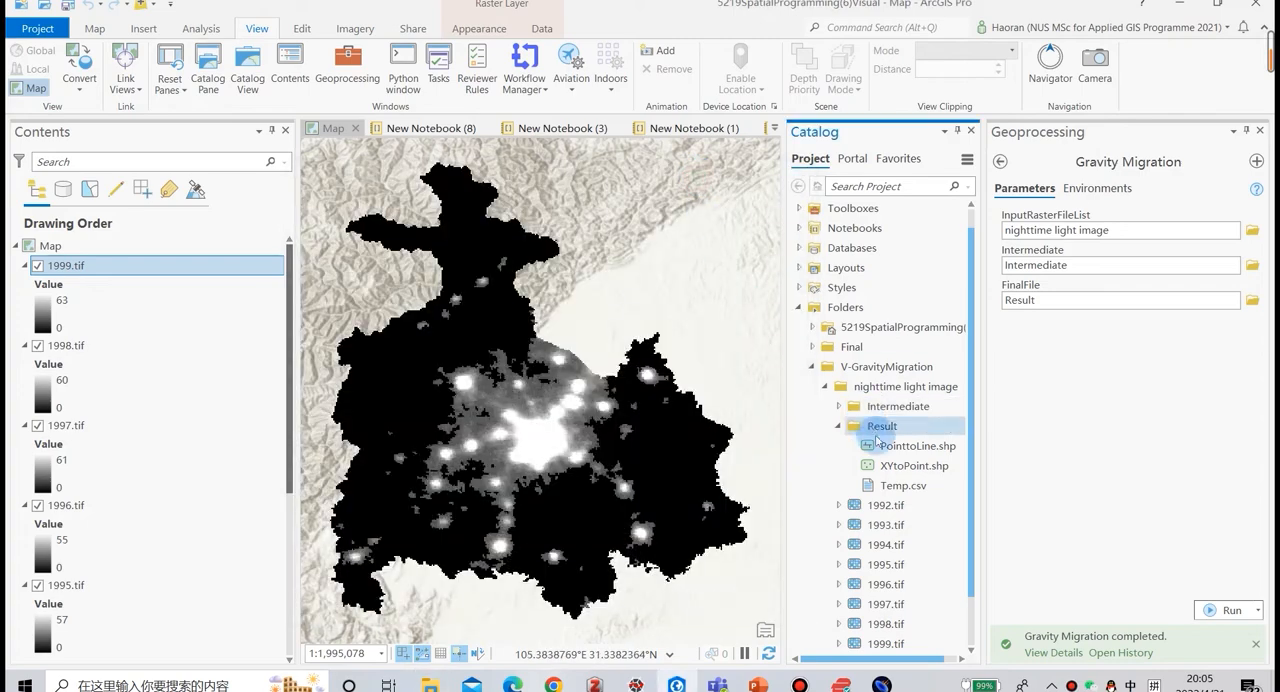
left_click(912, 464)
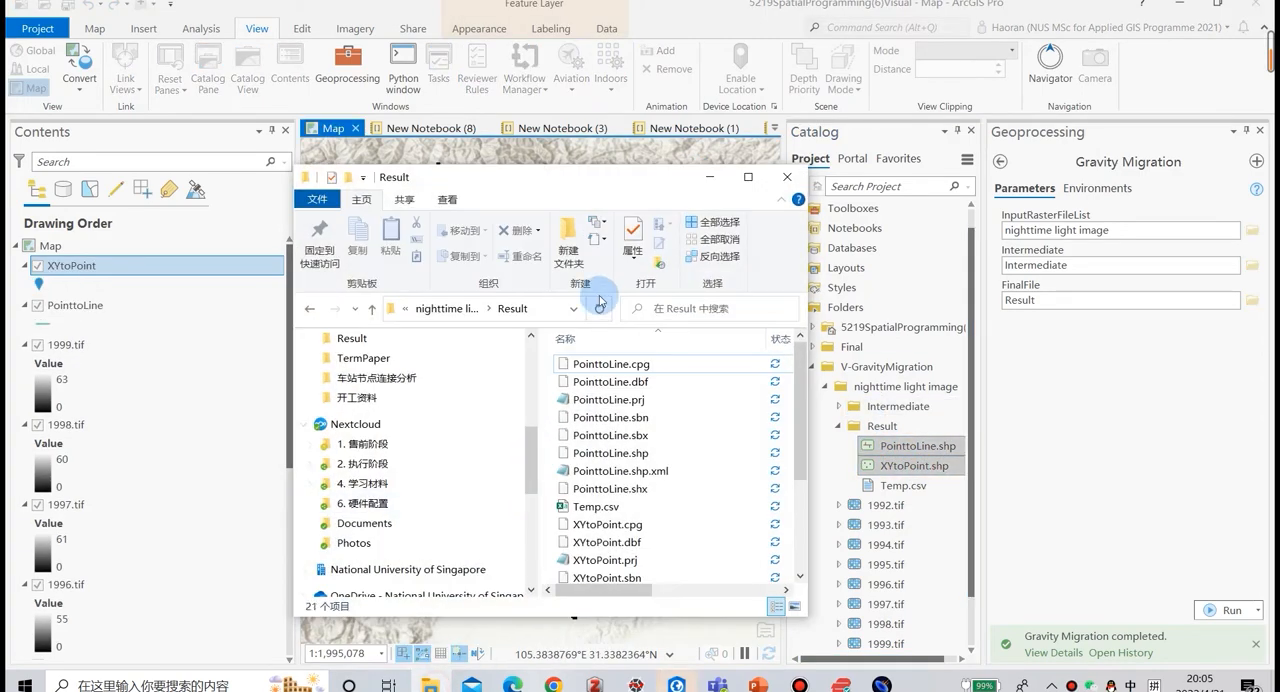
left_click(596, 506)
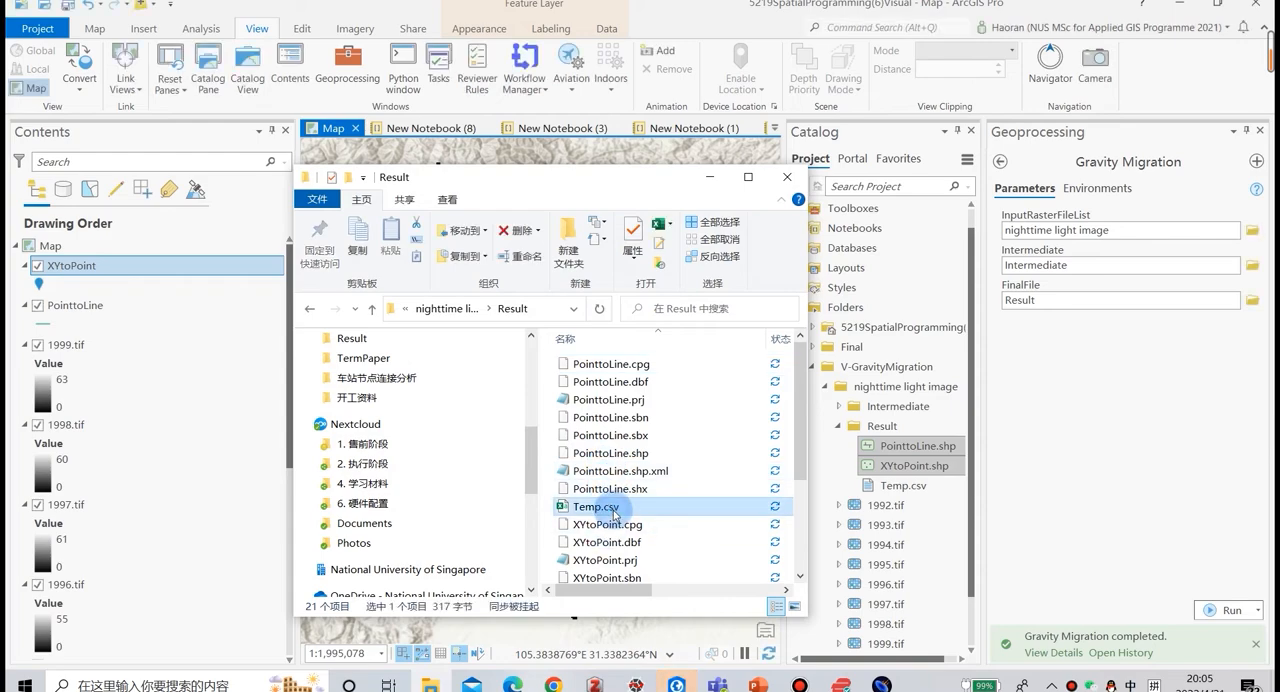
double_click(596, 506)
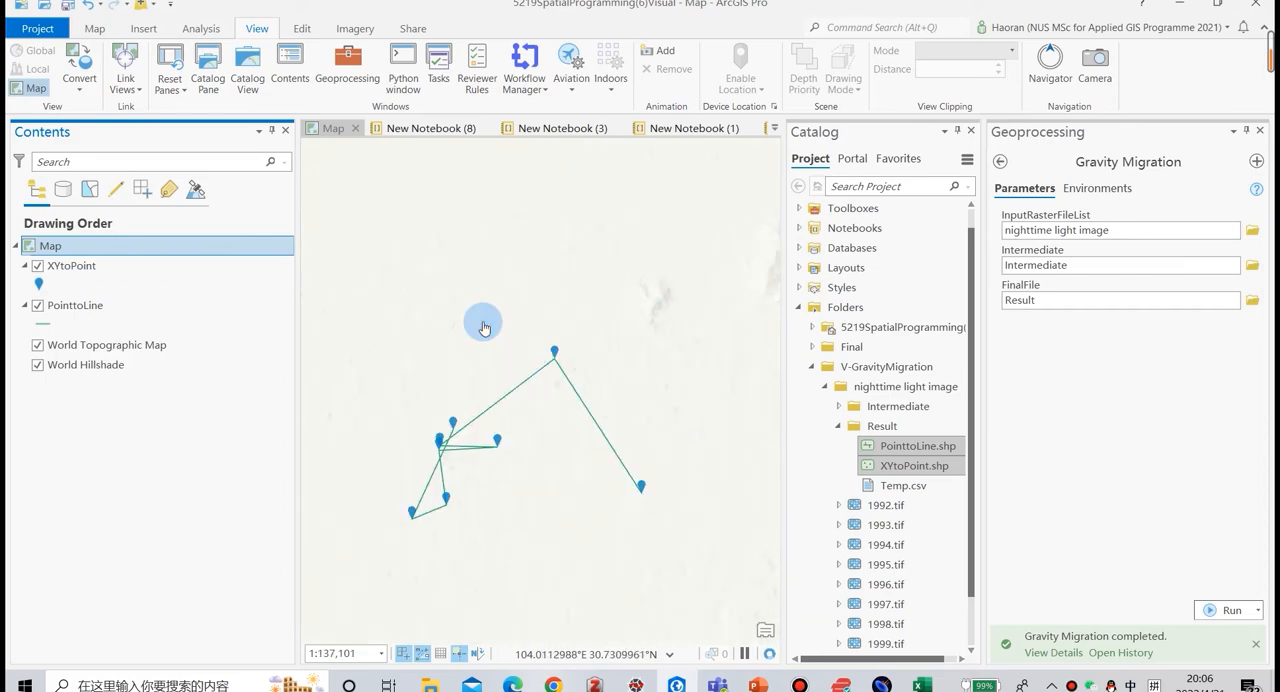
Step: Expand CityMigration.tbx in Catalog and select the Gravity Migration Visual tool
left_click(56, 284)
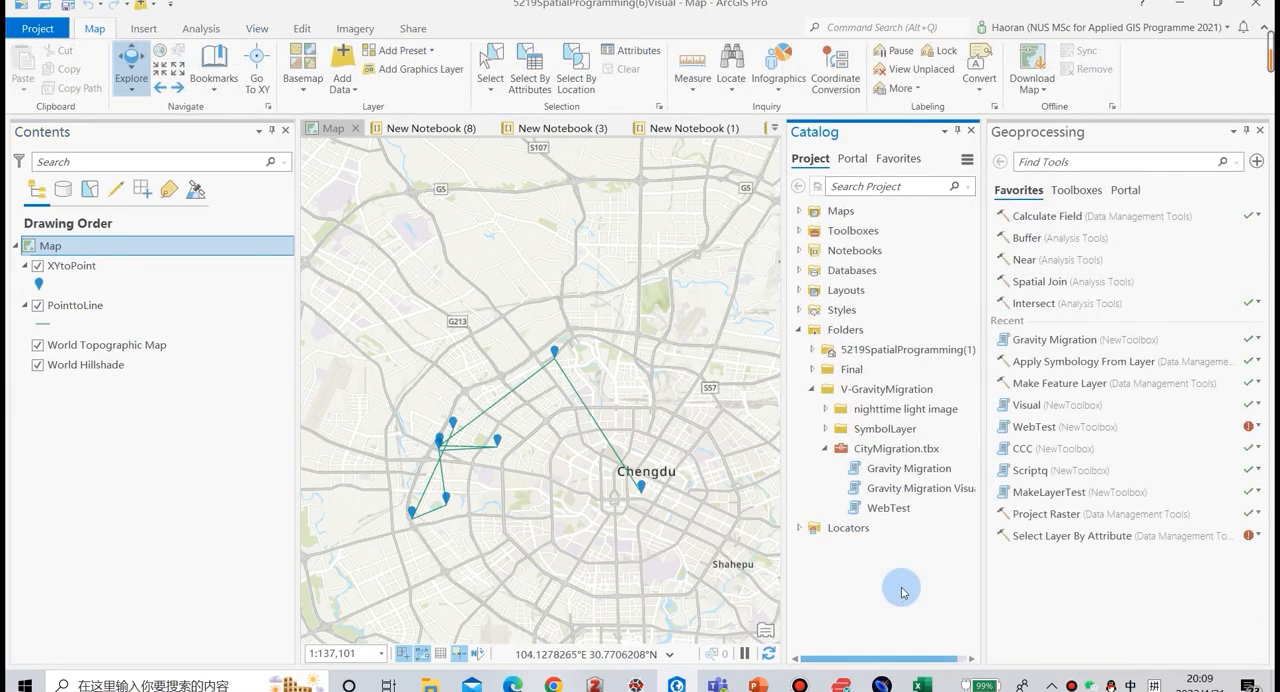
mouse_move(906, 540)
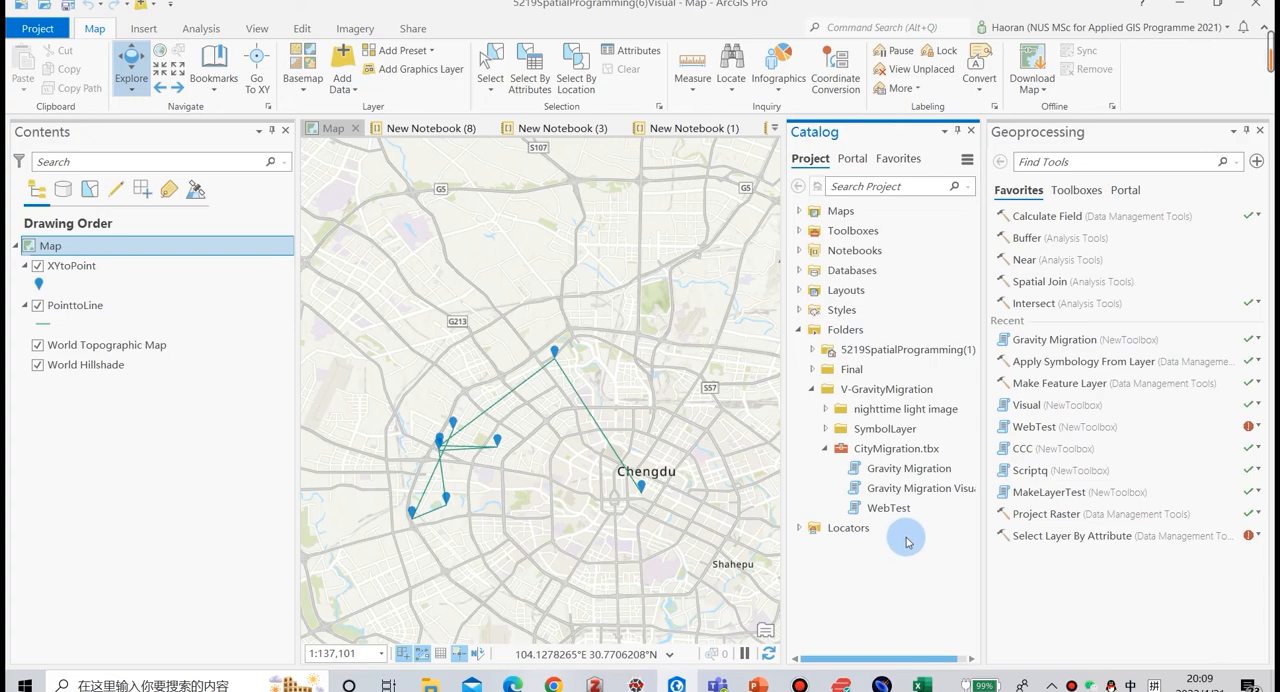
left_click(916, 488)
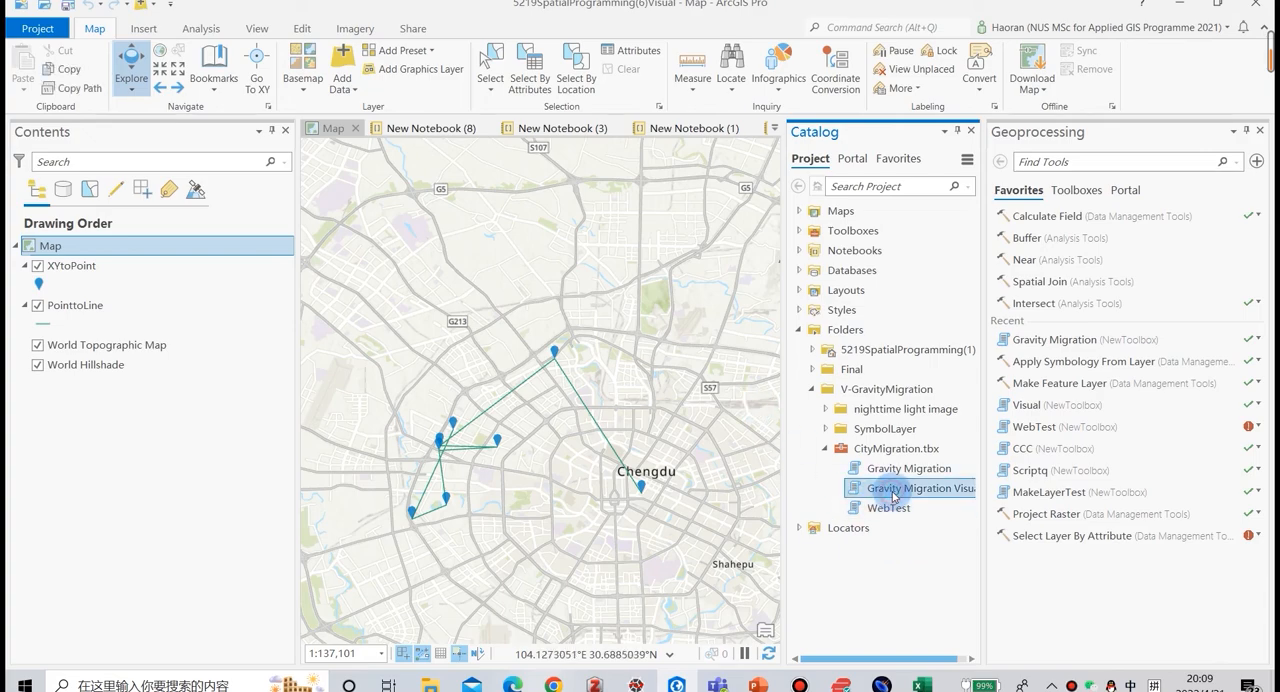
Step: Launch Gravity Migration Visual with XYtoPoint as gravity centres and PointtoLine as migration paths
double_click(916, 488)
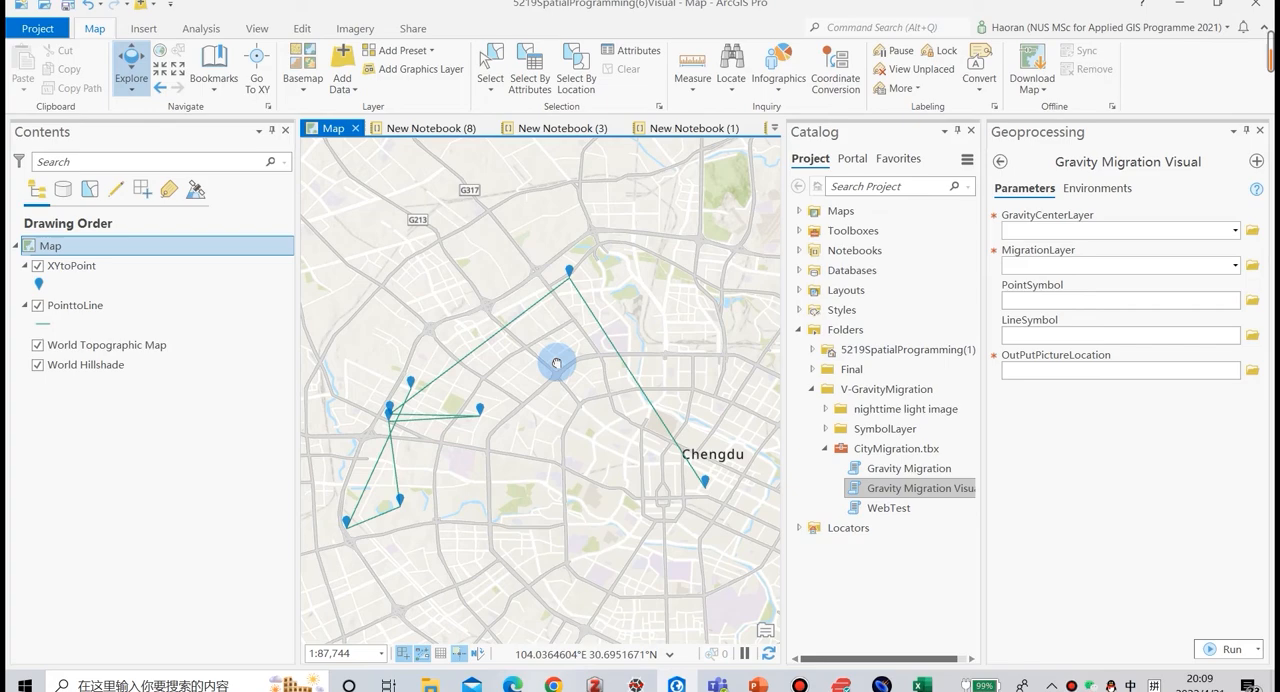
left_click(1236, 232)
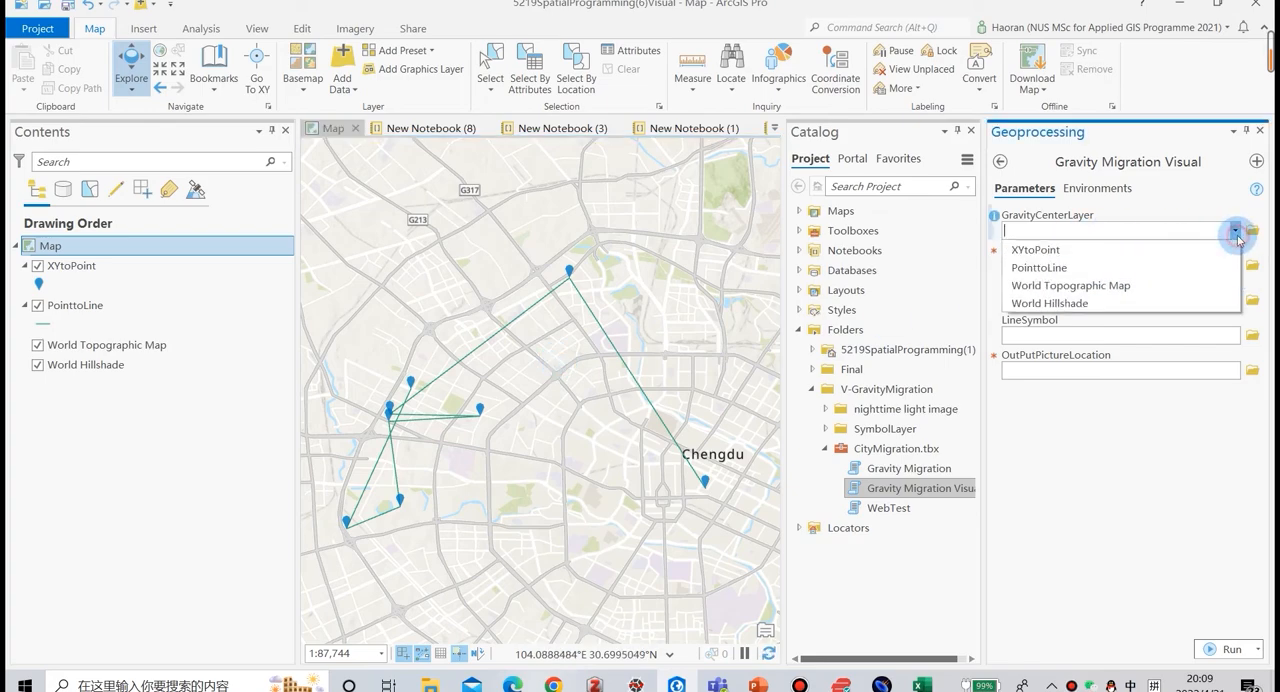
left_click(1036, 248)
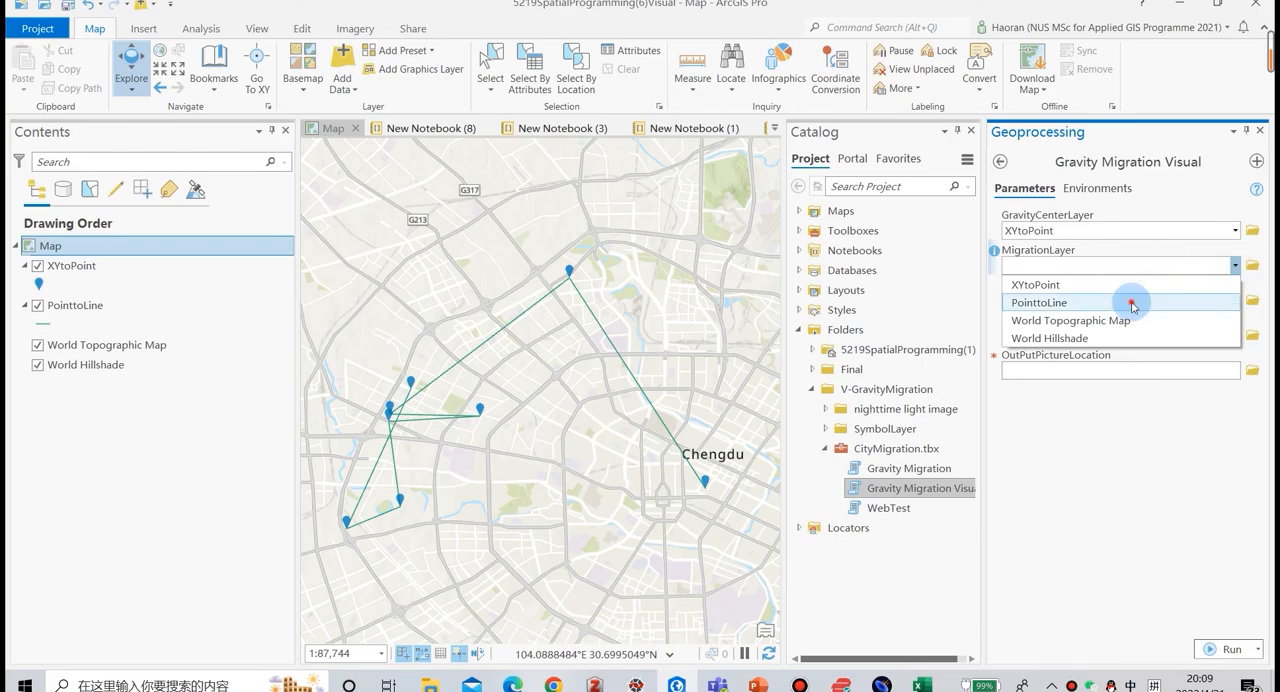
left_click(1040, 302)
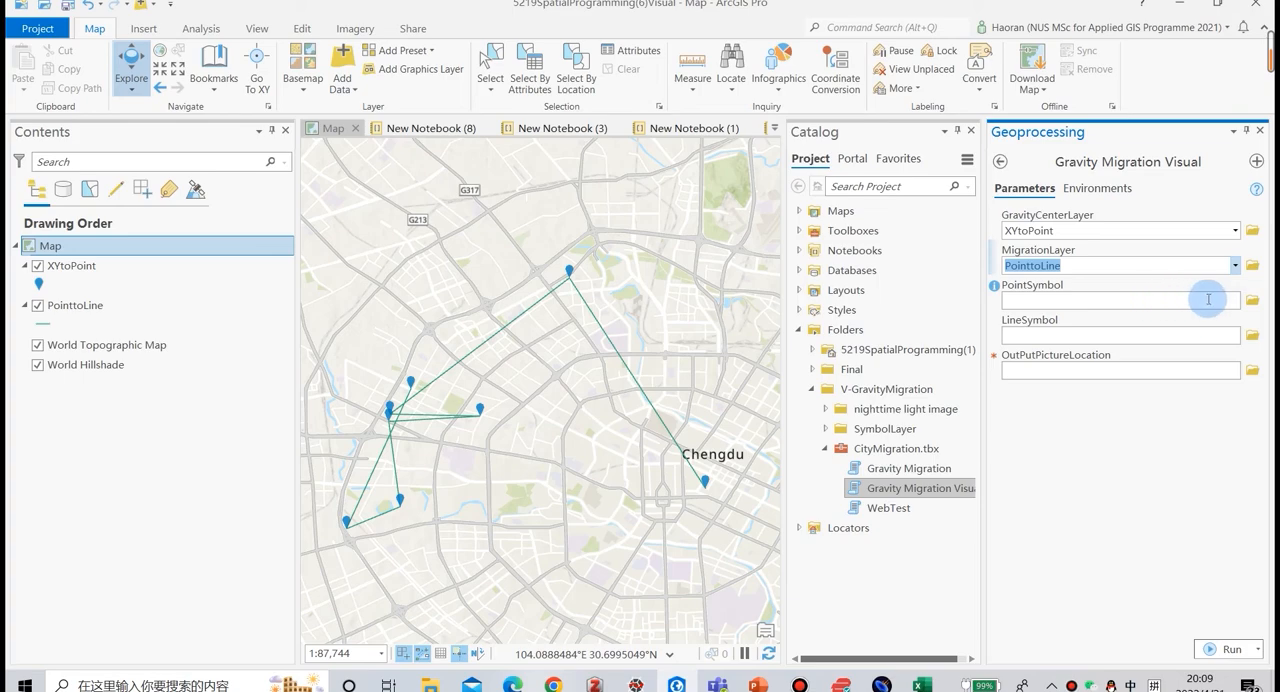
Step: Choose PointStyle.lyrx and LineStyle.lyrx from SymbolLayer as the point and line styles
left_click(1242, 300)
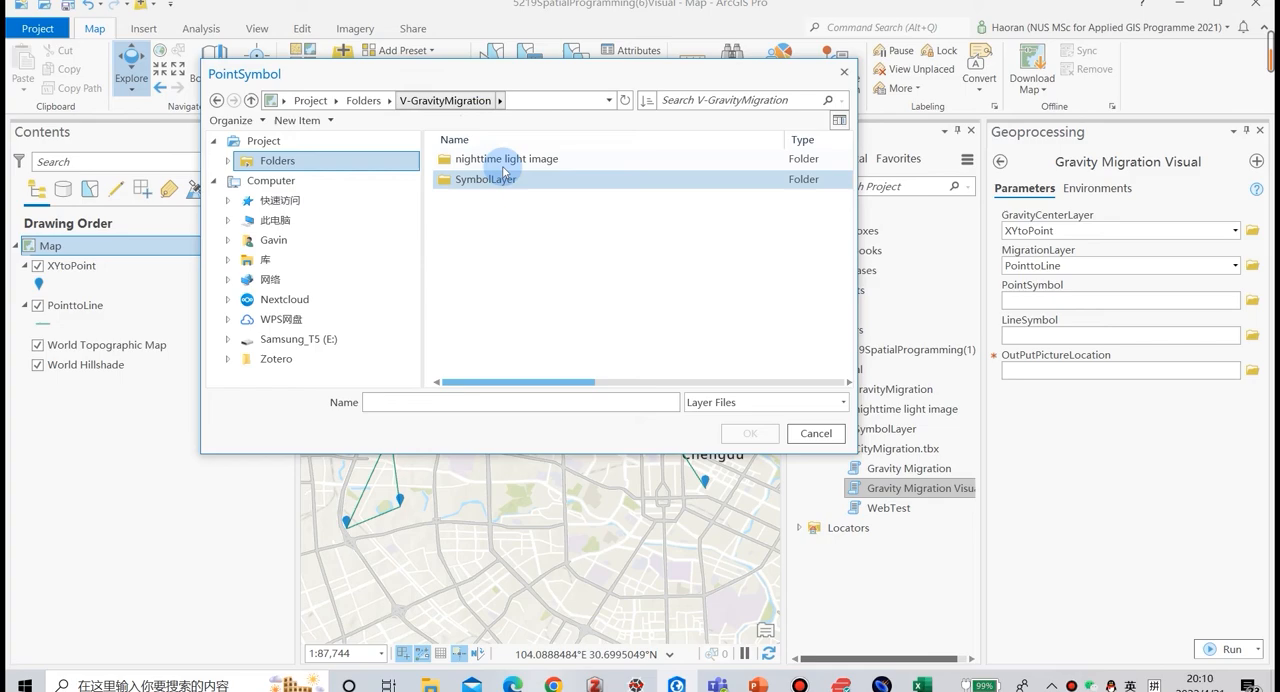
left_click(488, 180)
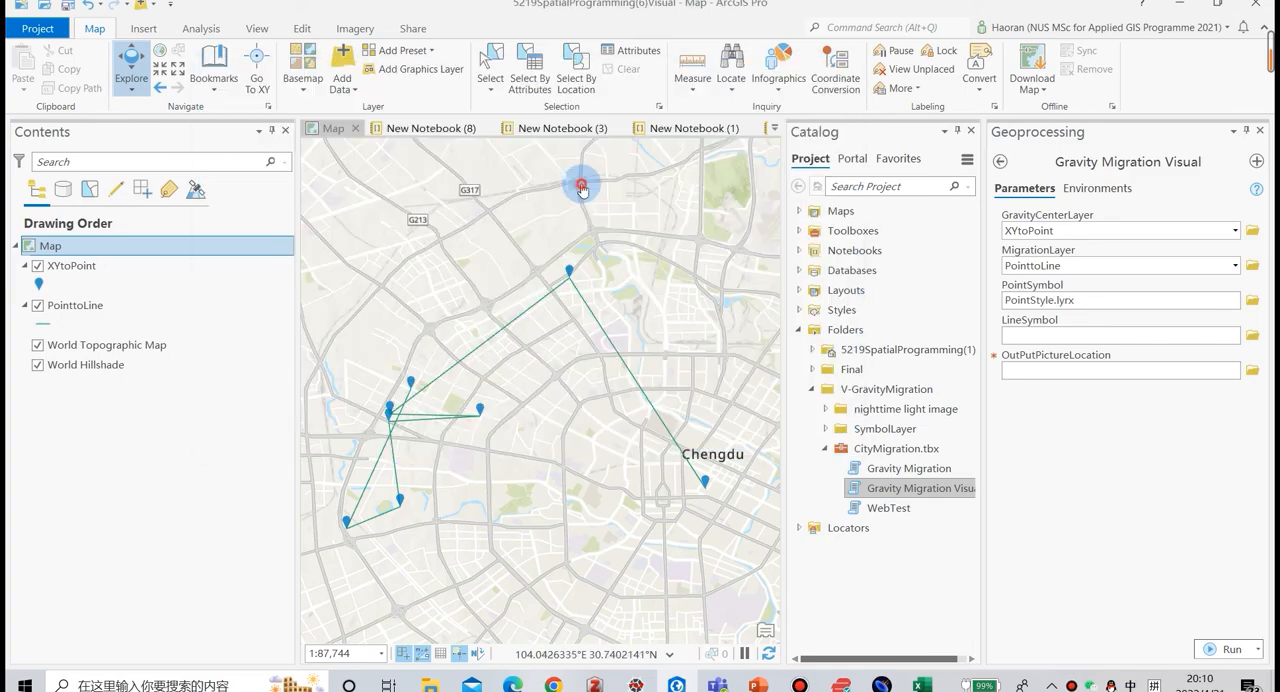
left_click(1250, 336)
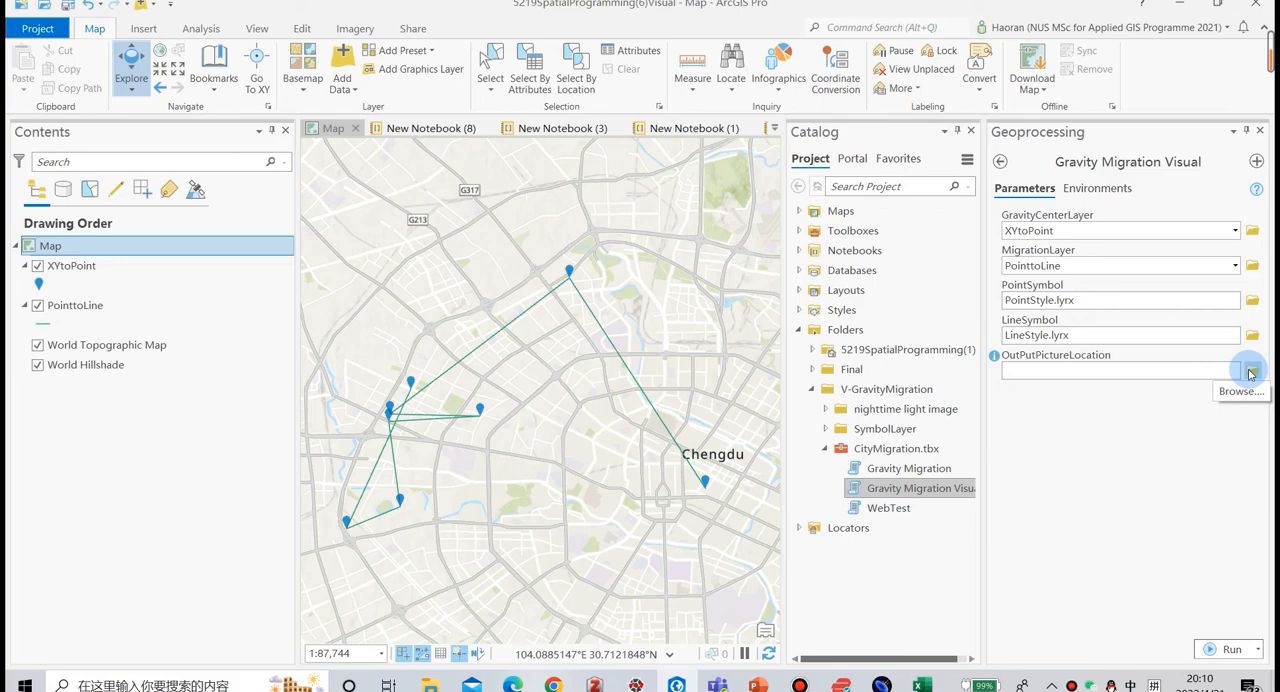
Step: Save the output picture as Result\MigrationResult.png and run the visualisation
left_click(1248, 370)
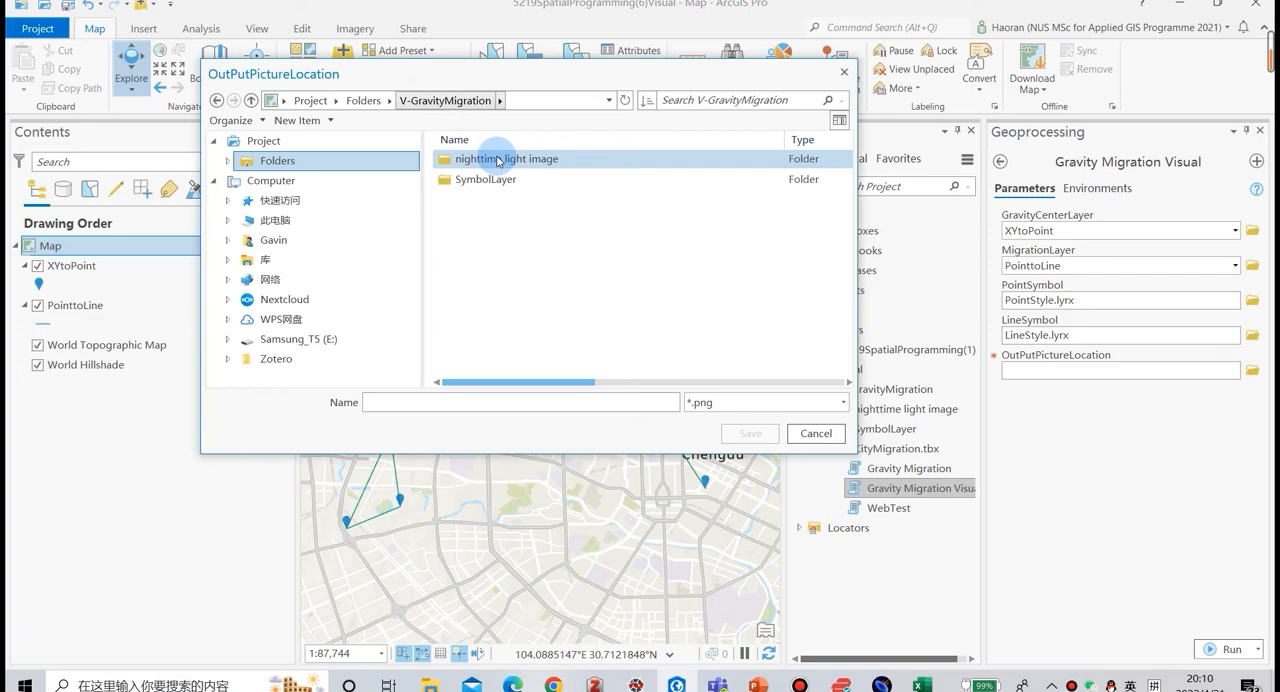
double_click(504, 160)
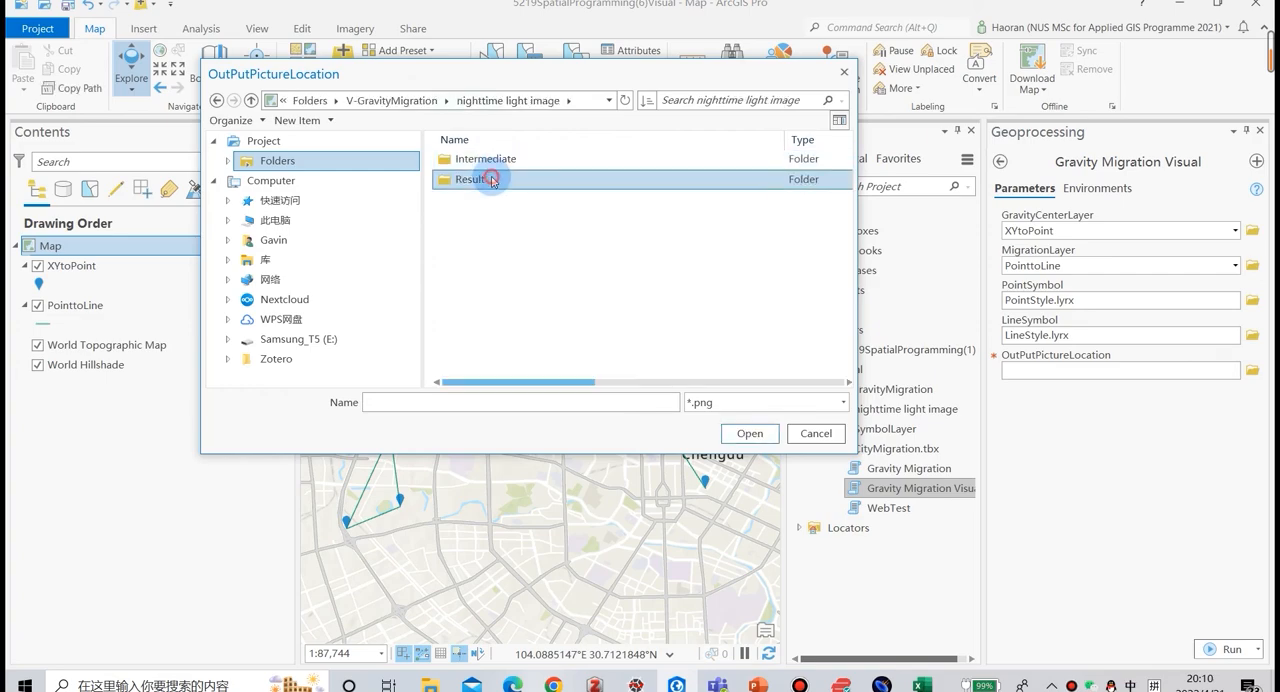
double_click(472, 180)
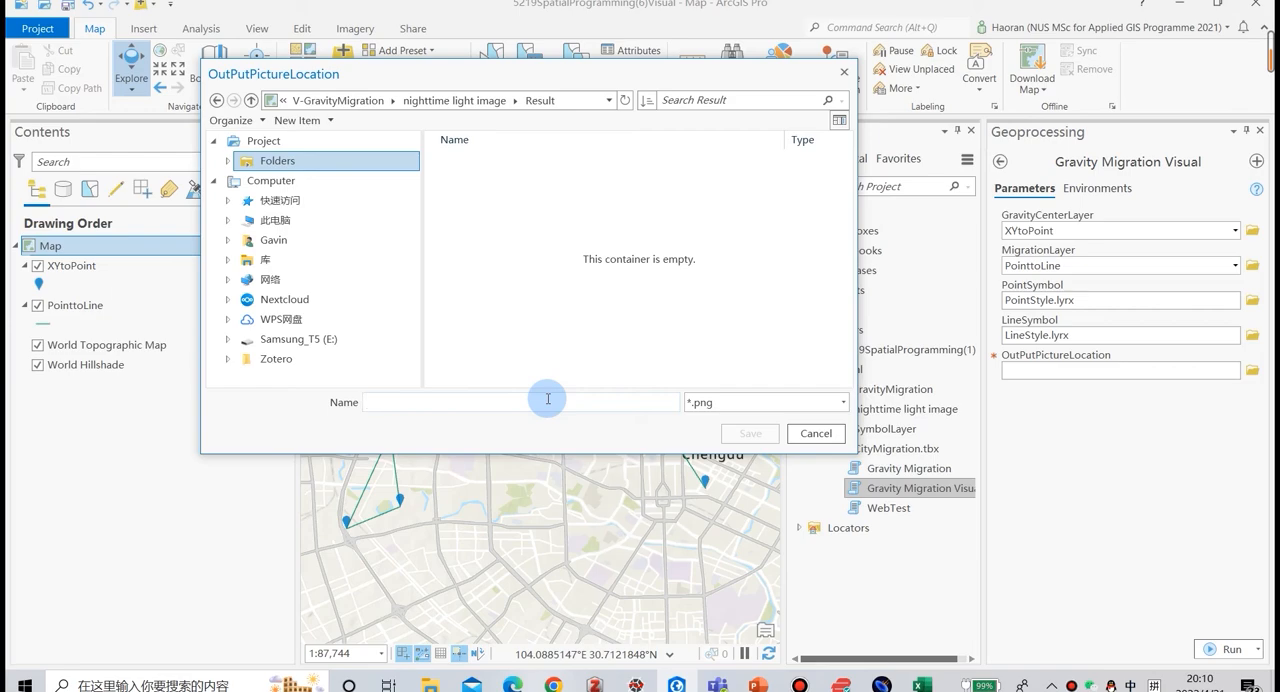
type("MigrationResult")
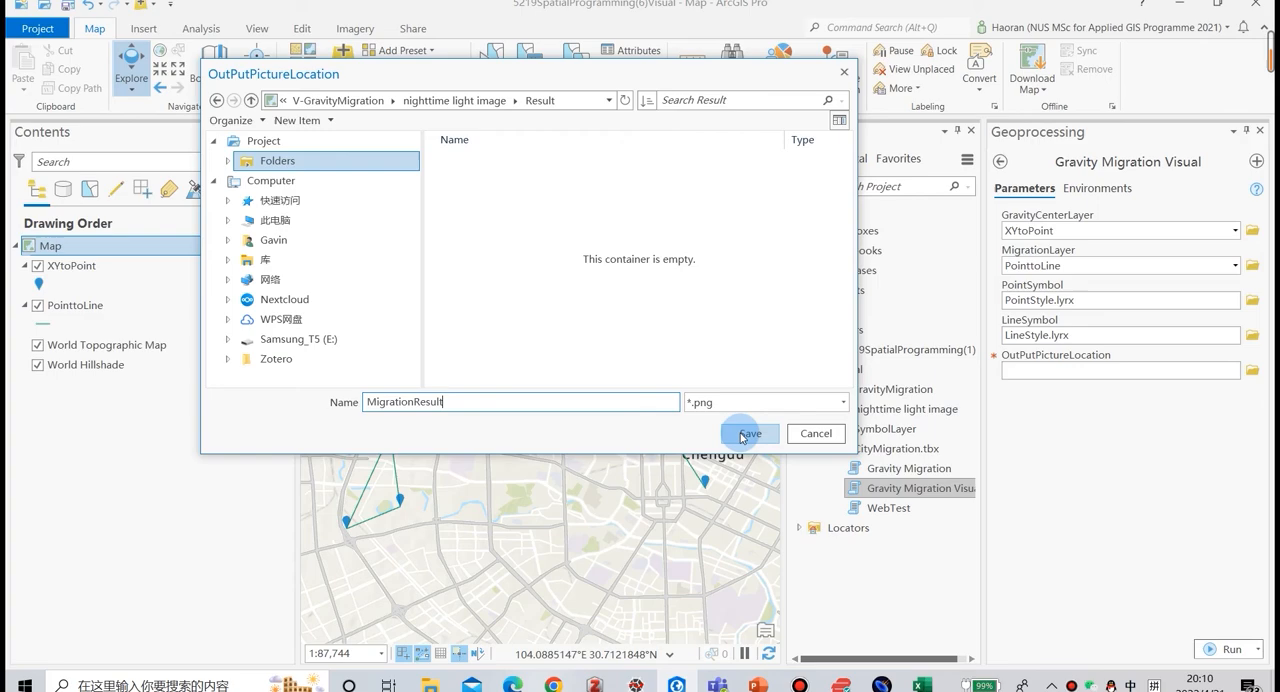
left_click(748, 432)
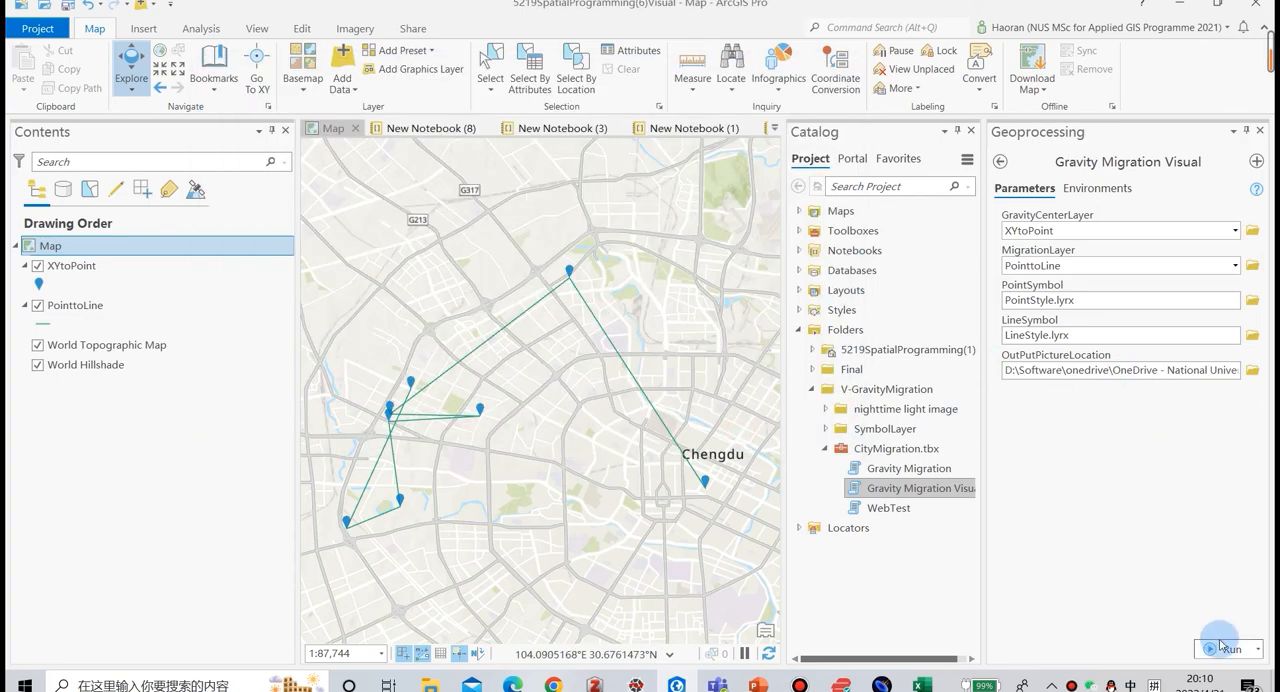
left_click(1232, 650)
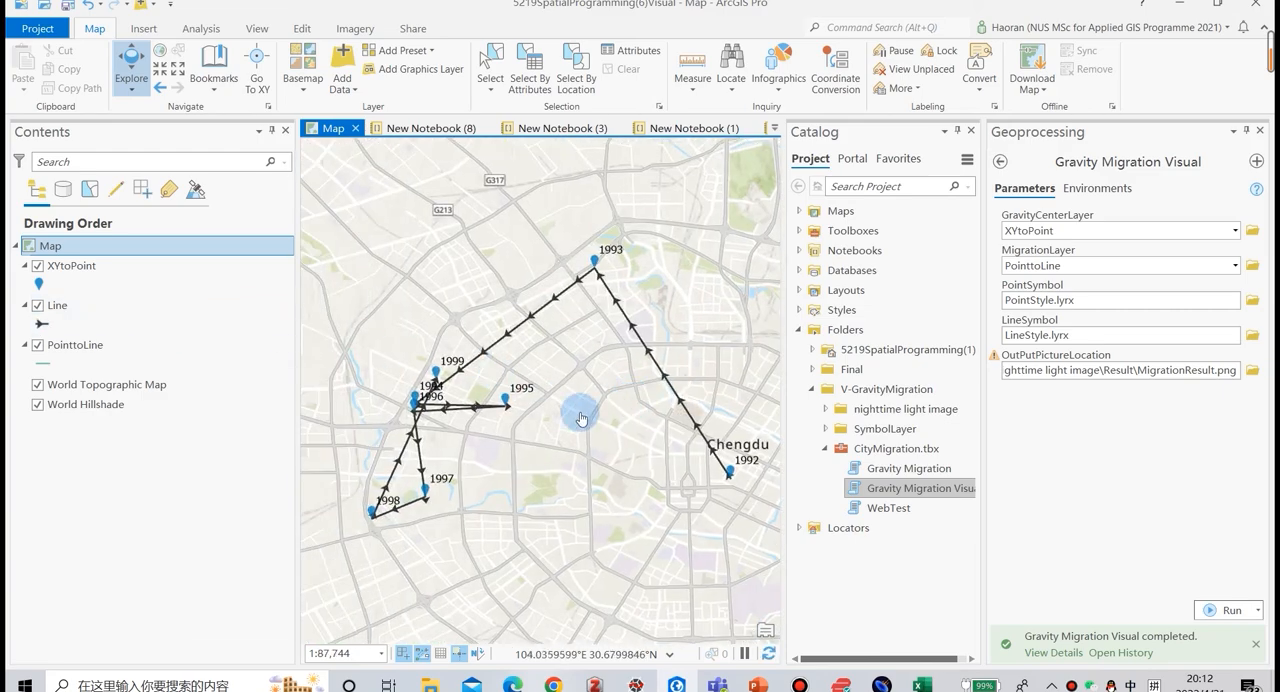
mouse_move(650, 452)
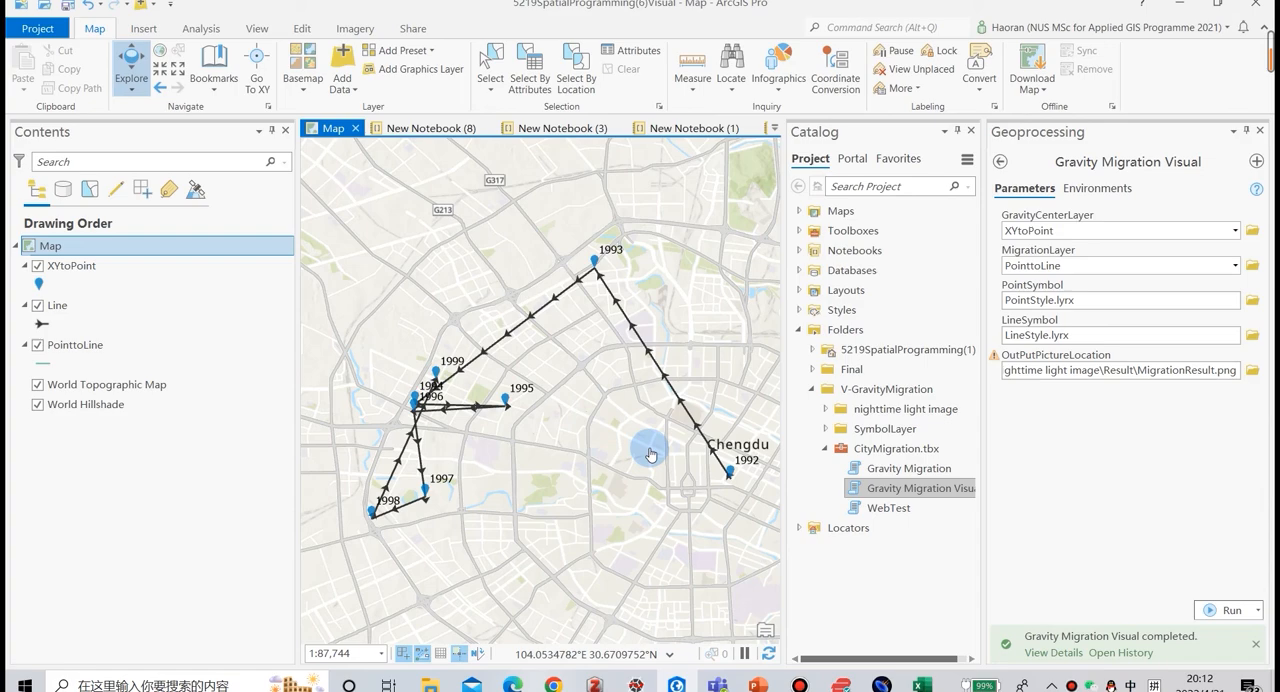
mouse_move(1020, 520)
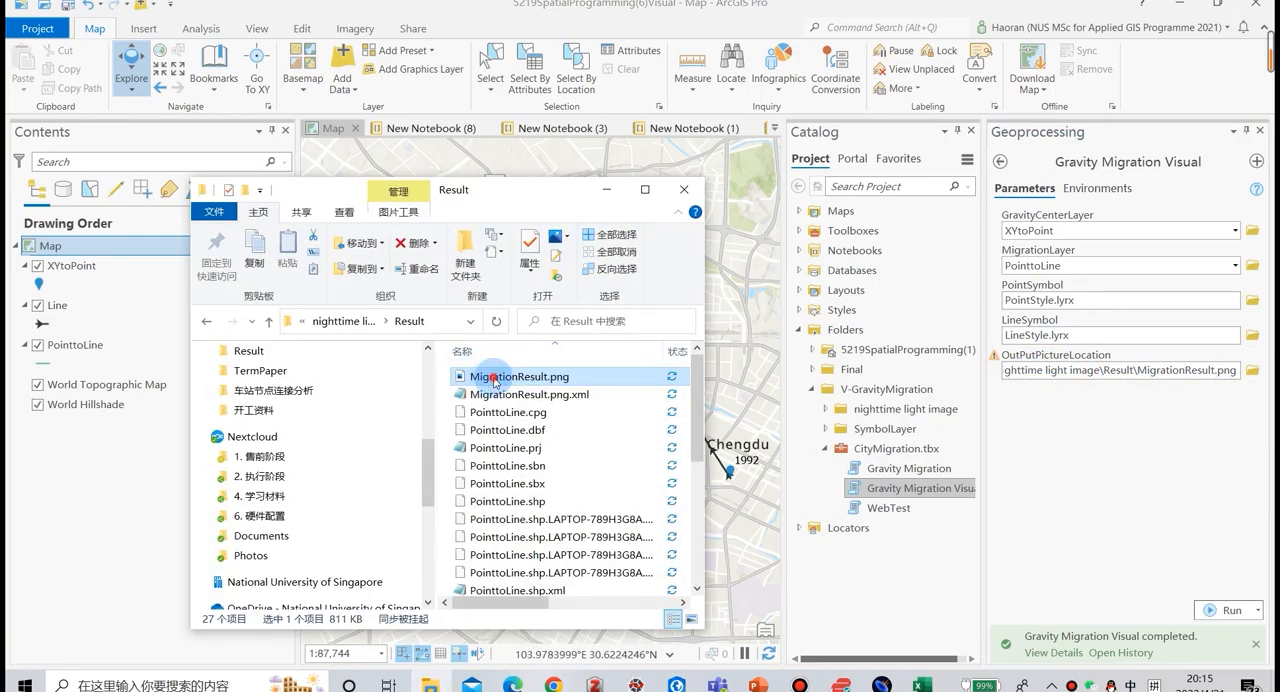
Step: Open the exported MigrationResult.png from the Result folder in a photo viewer
double_click(520, 376)
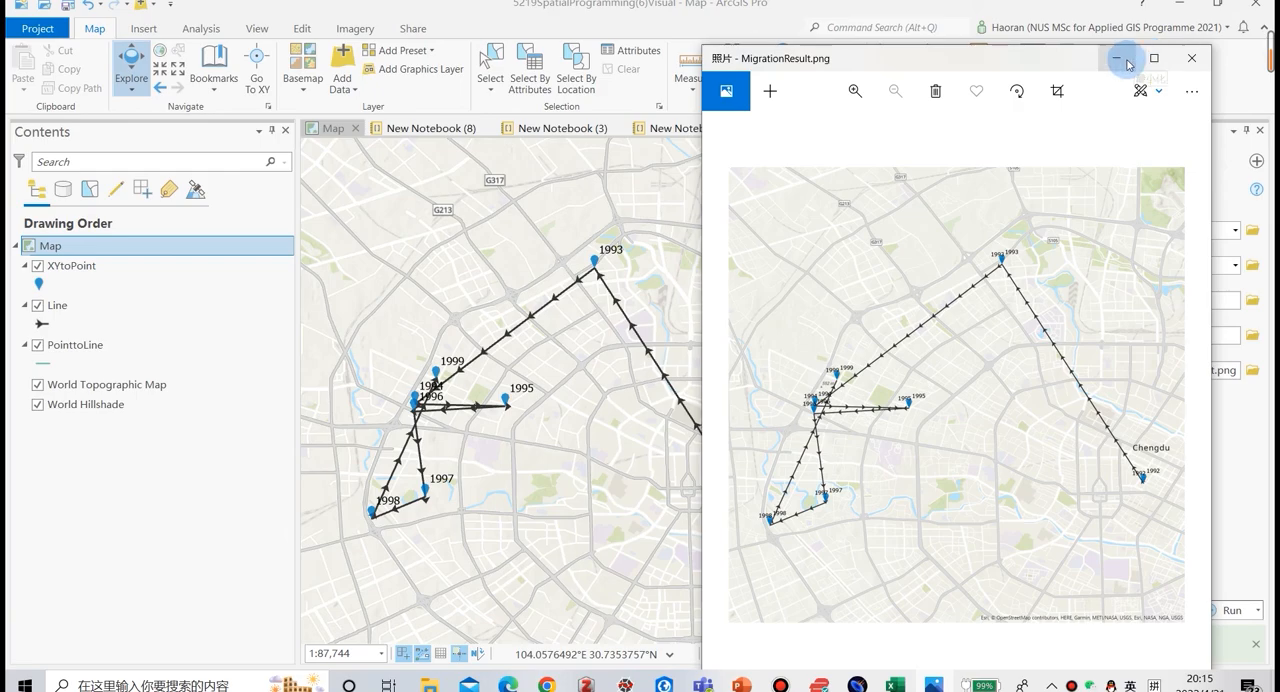
Step: Maximize the Photos window to view the year-labelled migration map full screen
left_click(1152, 58)
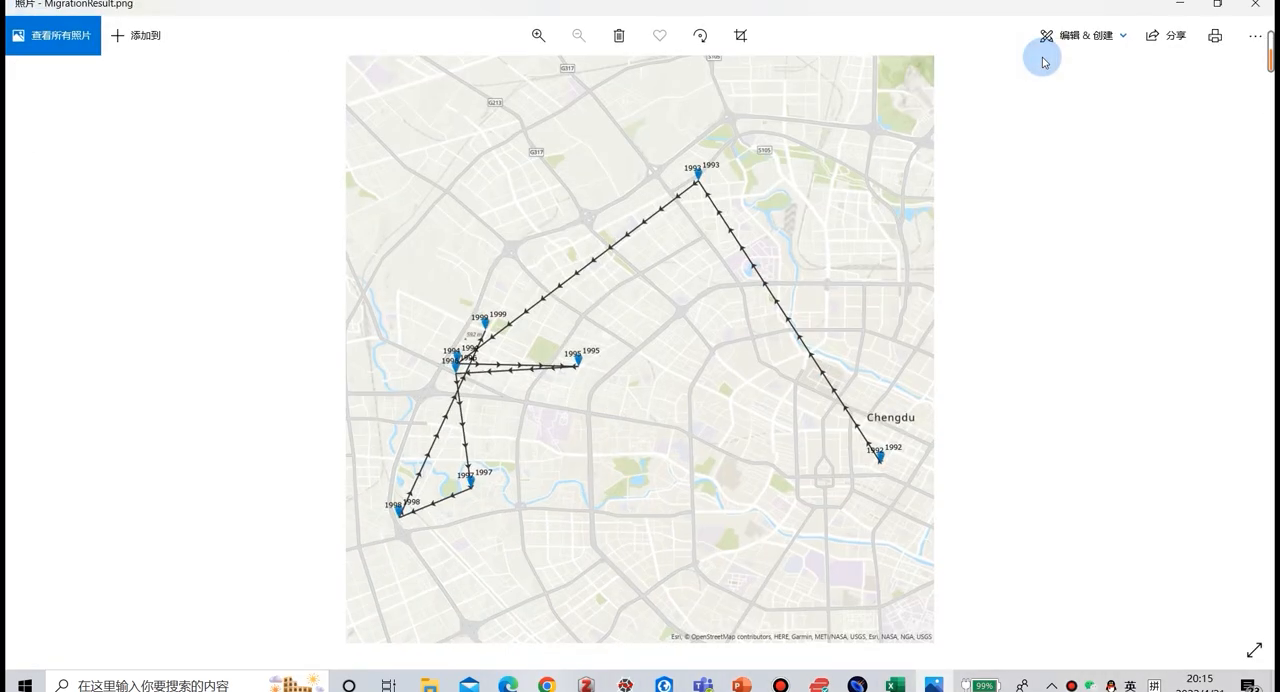